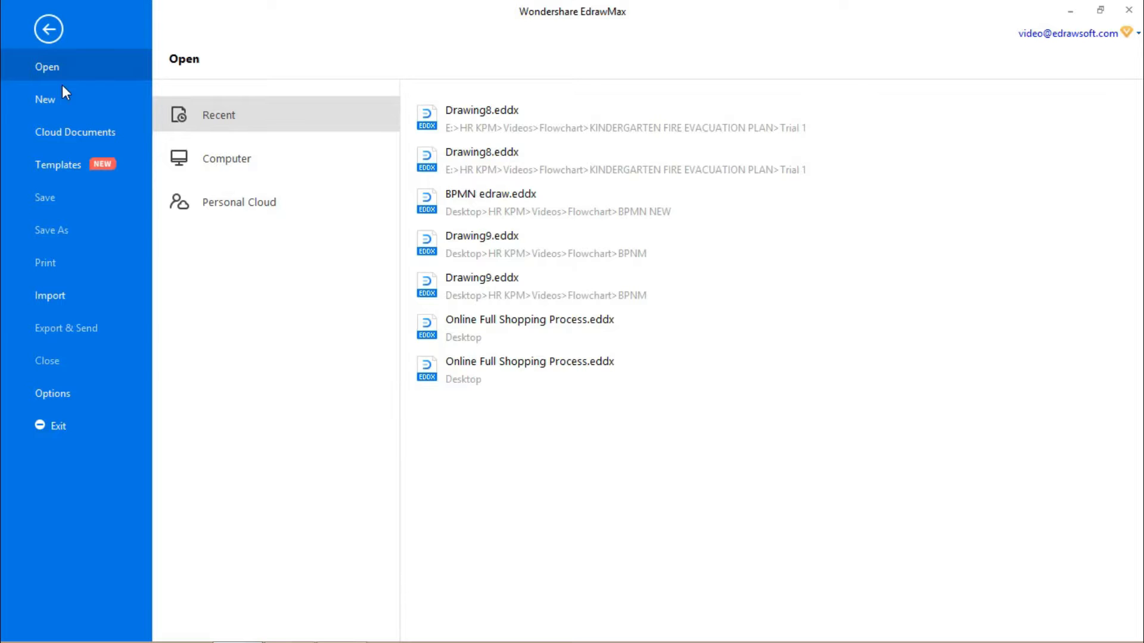
# Start a new document and browse the Building Plan > Office Layout templates.
pyautogui.click(45, 100)
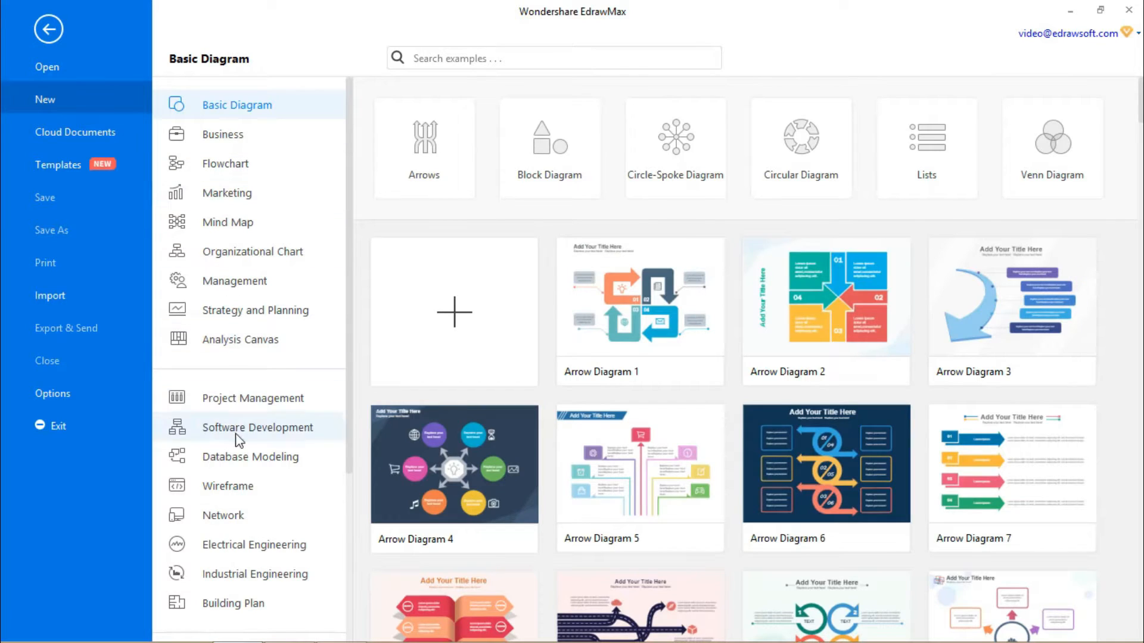
pyautogui.click(233, 603)
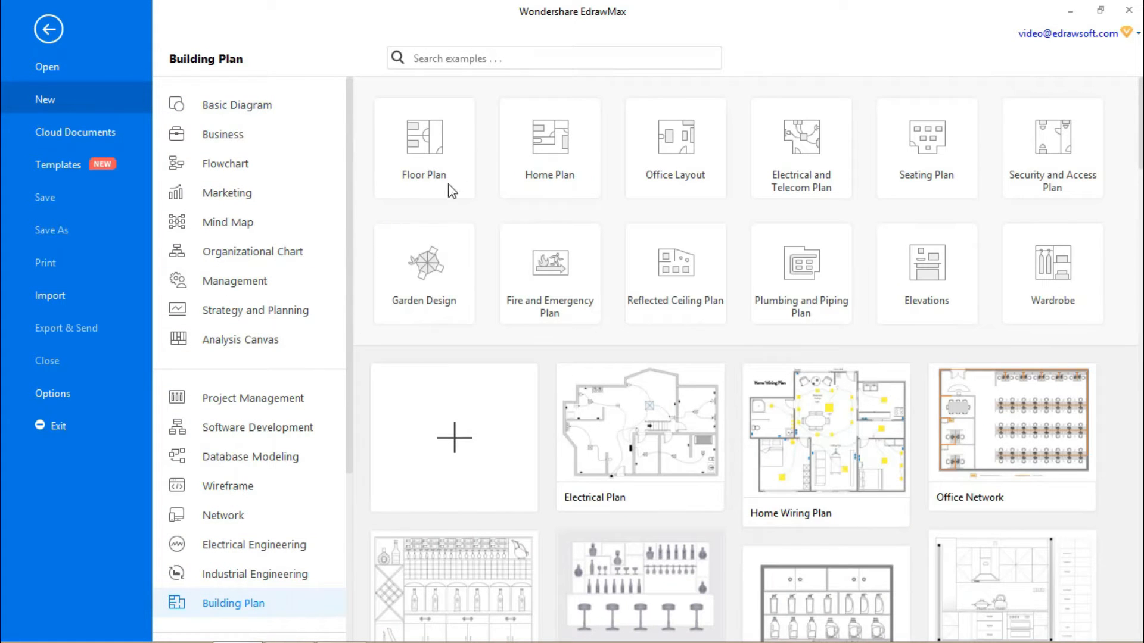
pyautogui.click(675, 146)
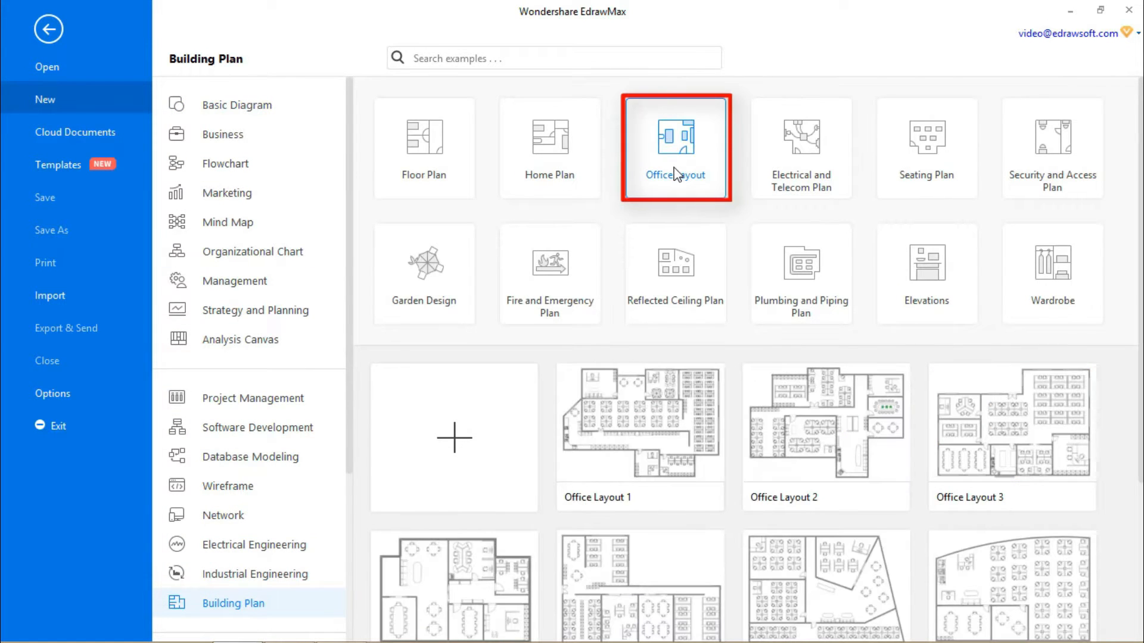
pyautogui.scroll(-3)
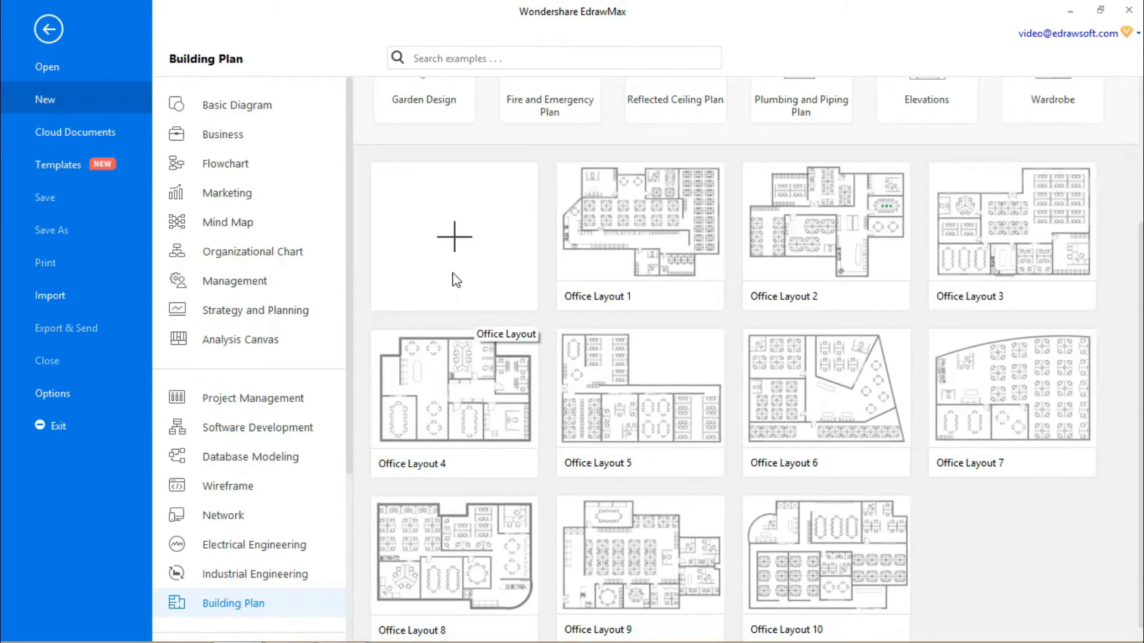
# Create a blank office layout and load the Wall Shell and Structure and Office Equipment libraries.
pyautogui.click(452, 234)
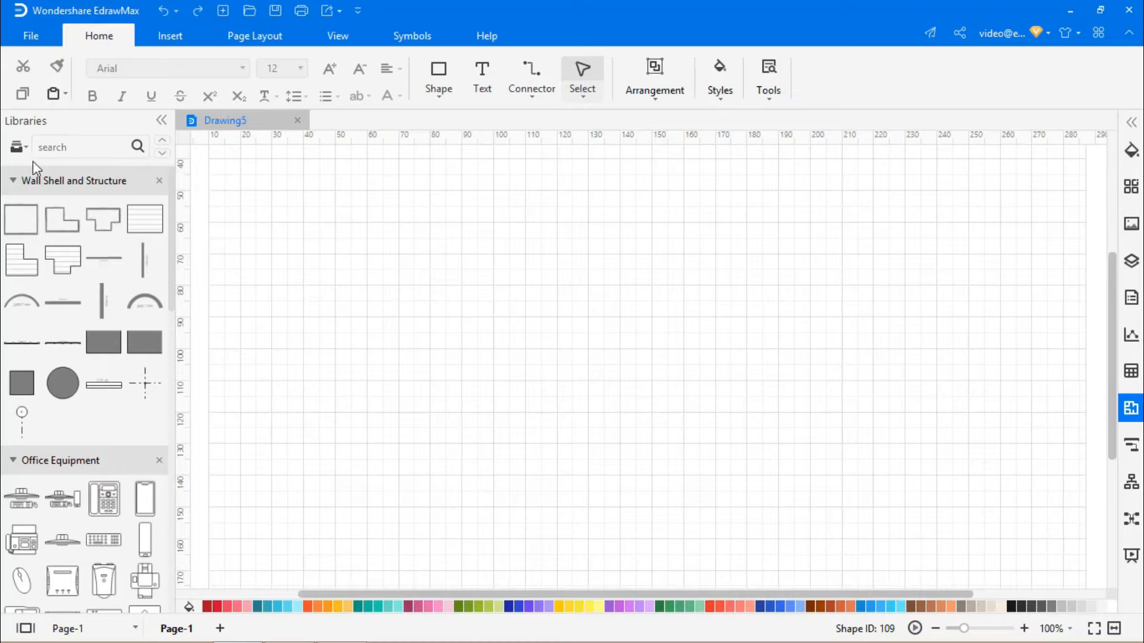
pyautogui.click(16, 147)
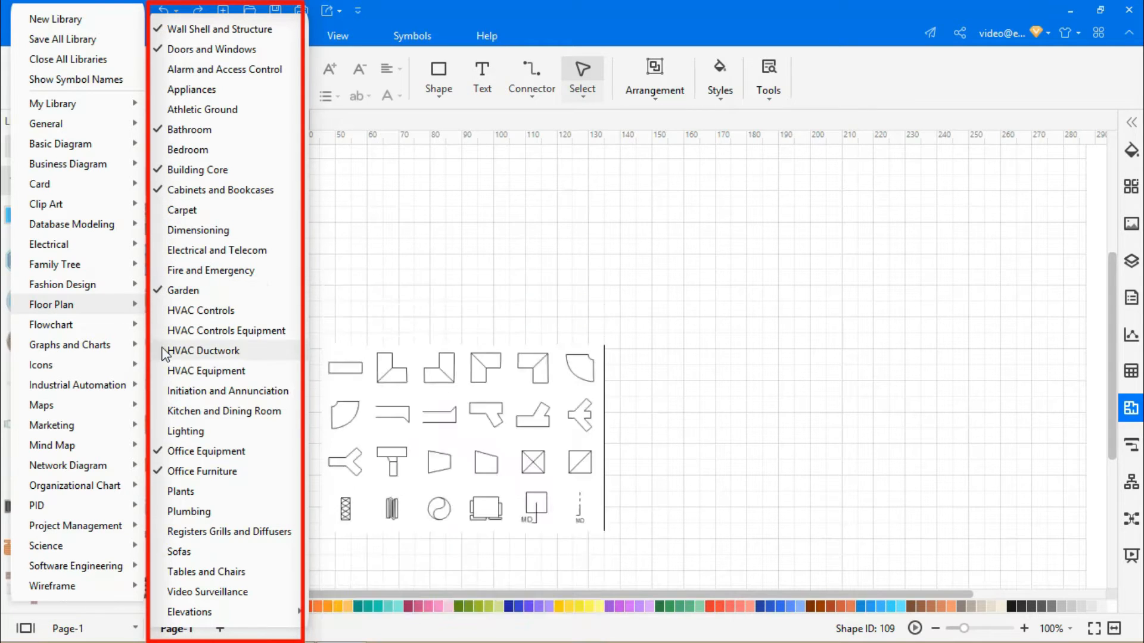
pyautogui.click(206, 571)
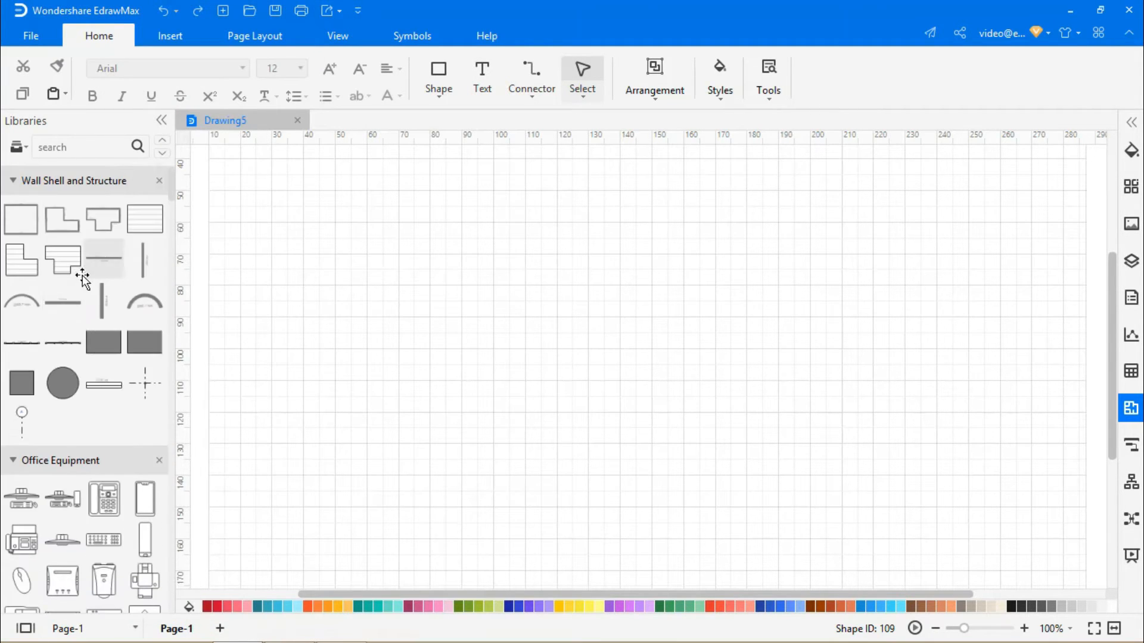
# Lay out the outer walls with a curved section and extend the lower wall rightward.
pyautogui.moveTo(104, 258); pyautogui.dragTo(997, 205)
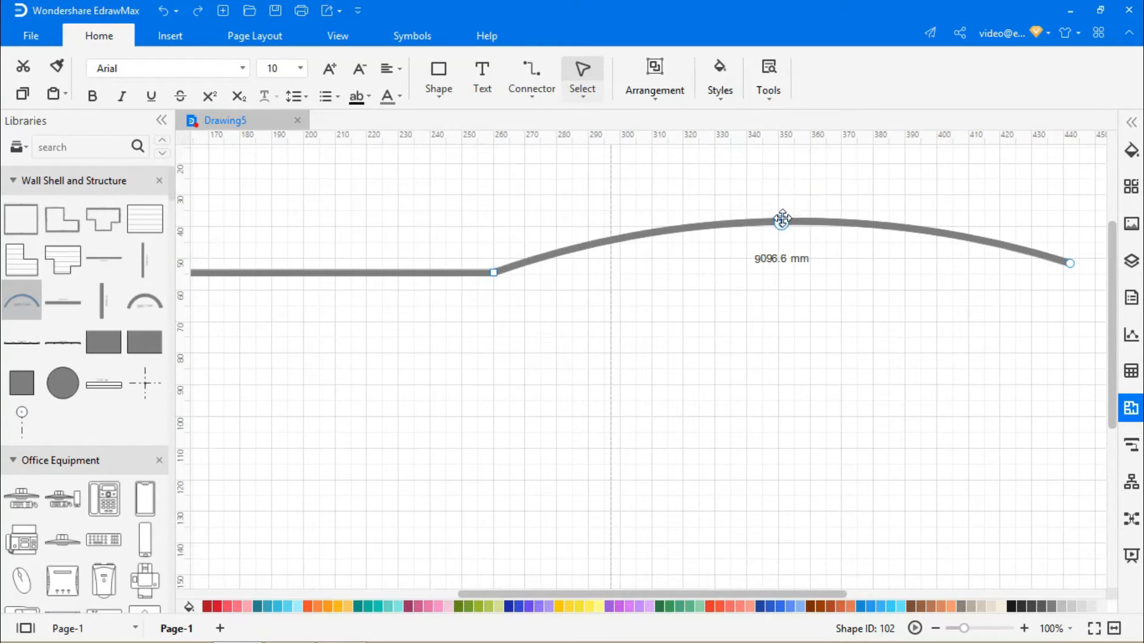
pyautogui.moveTo(781, 221); pyautogui.dragTo(777, 163)
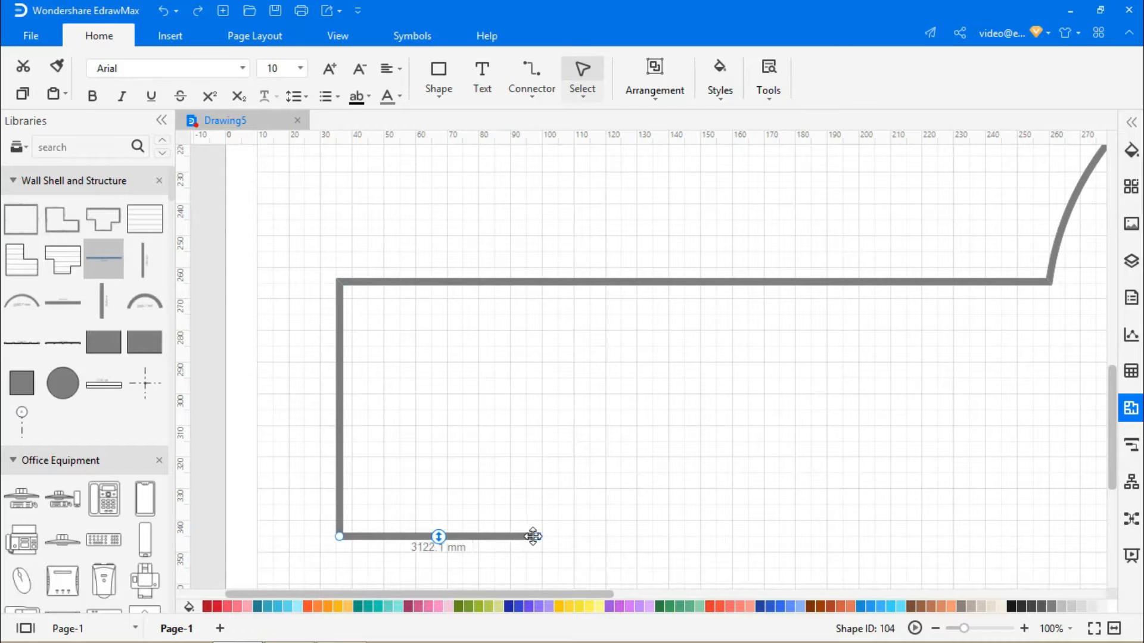
pyautogui.moveTo(532, 536); pyautogui.dragTo(1029, 536)
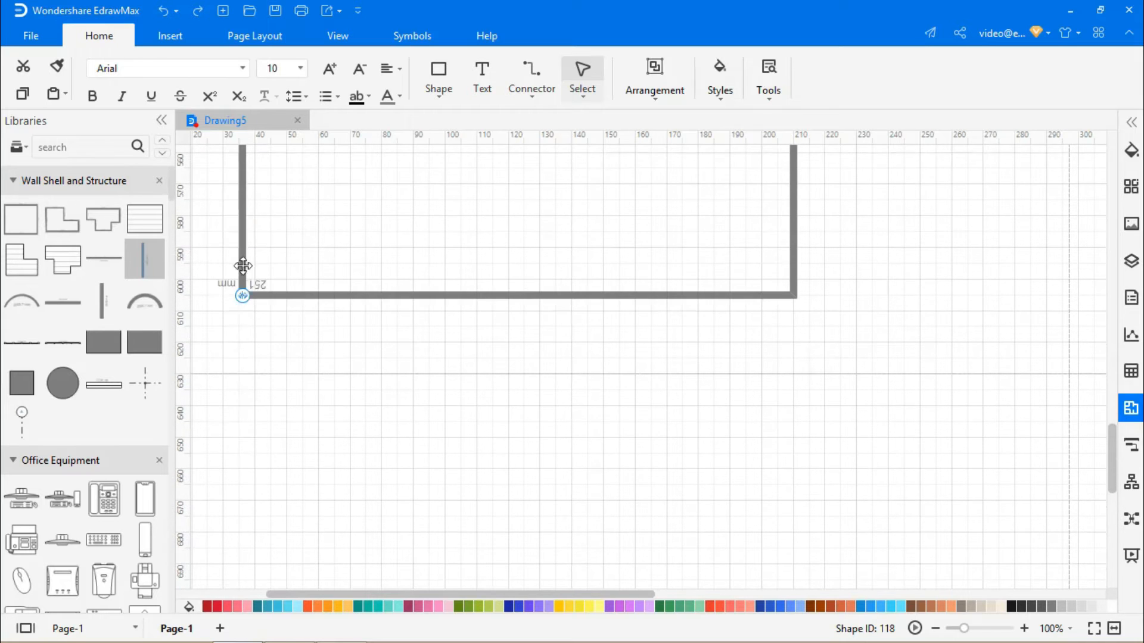
# Stretch vertical and dividing walls to close off the interior rooms.
pyautogui.moveTo(243, 295); pyautogui.dragTo(242, 517)
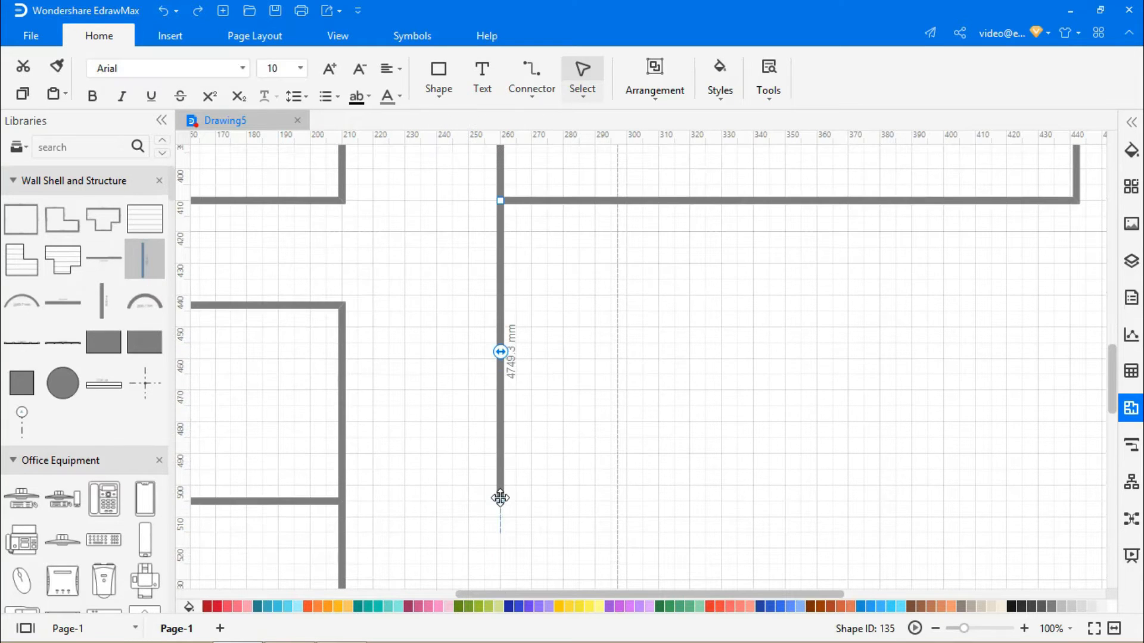
pyautogui.moveTo(501, 498); pyautogui.dragTo(1081, 502)
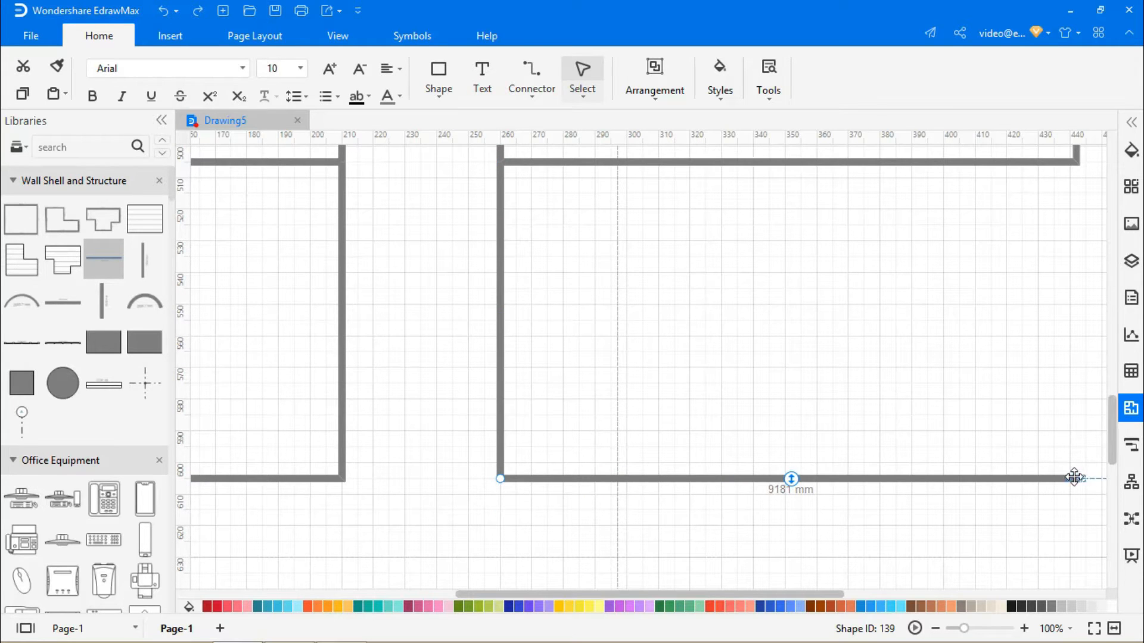
pyautogui.moveTo(1073, 475); pyautogui.dragTo(1073, 316)
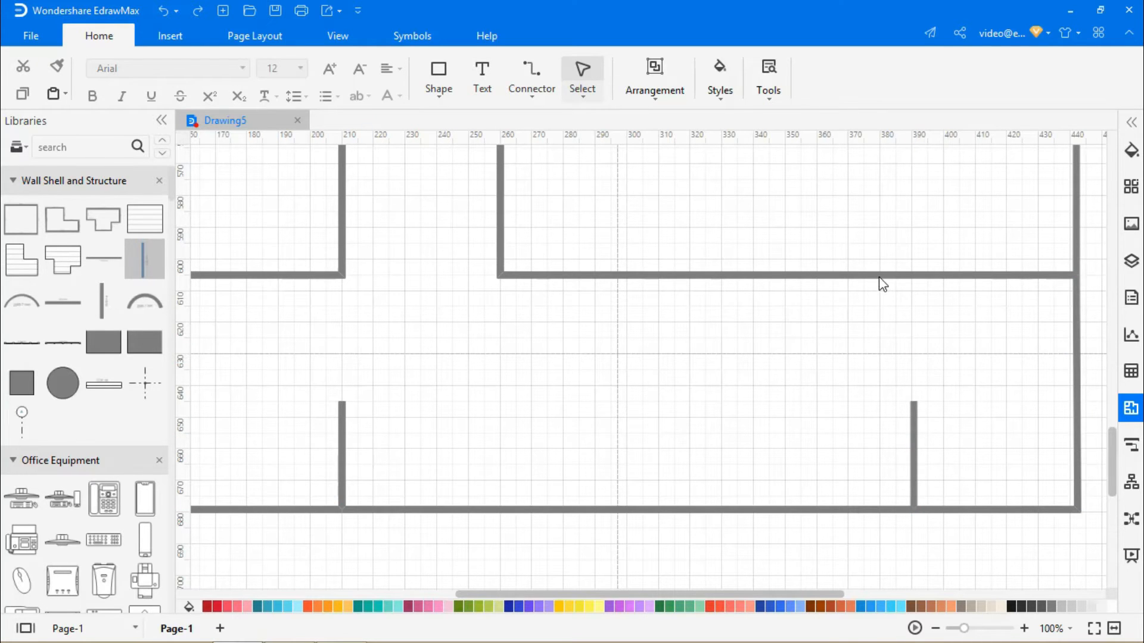
pyautogui.click(767, 77)
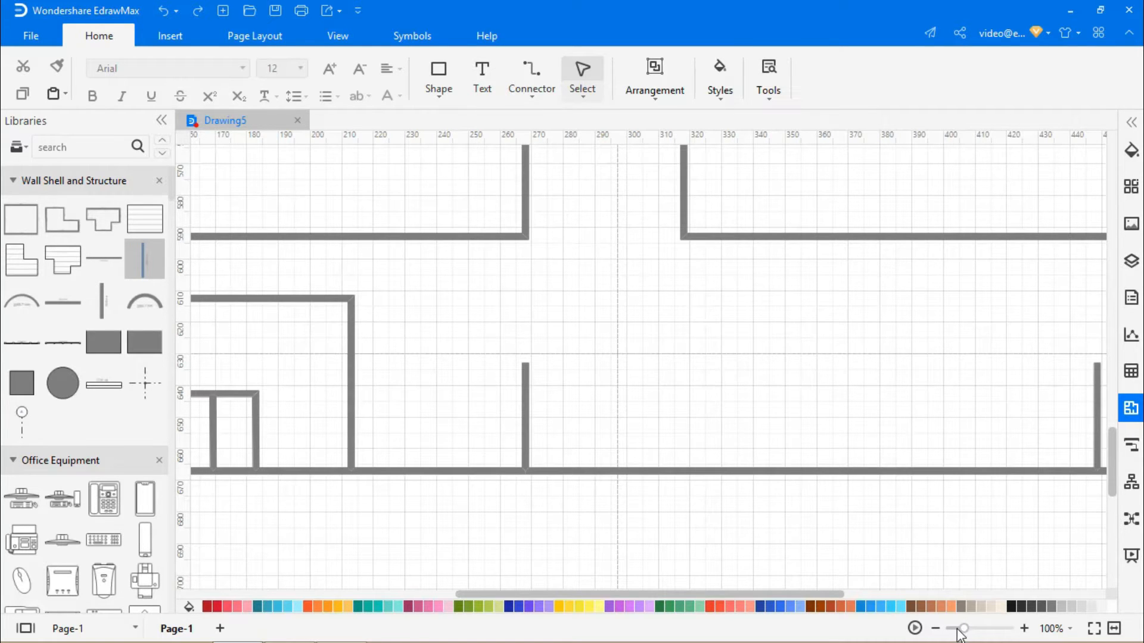
# Zoom out and switch to the garden symbols to place flowerbeds along the top wall.
pyautogui.click(934, 627)
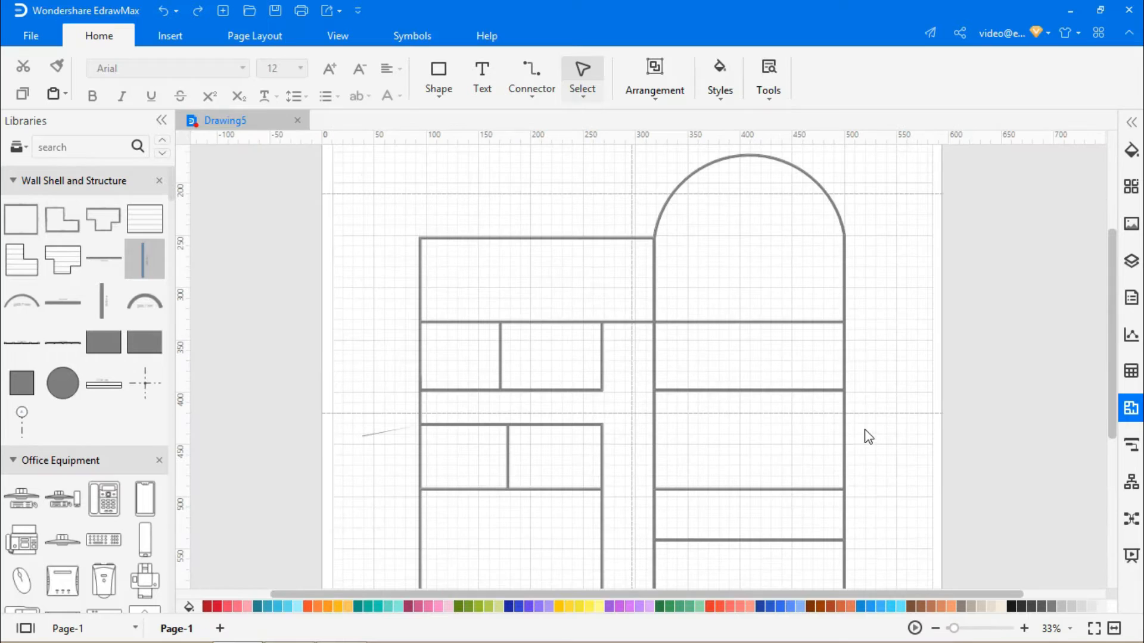
pyautogui.click(510, 459)
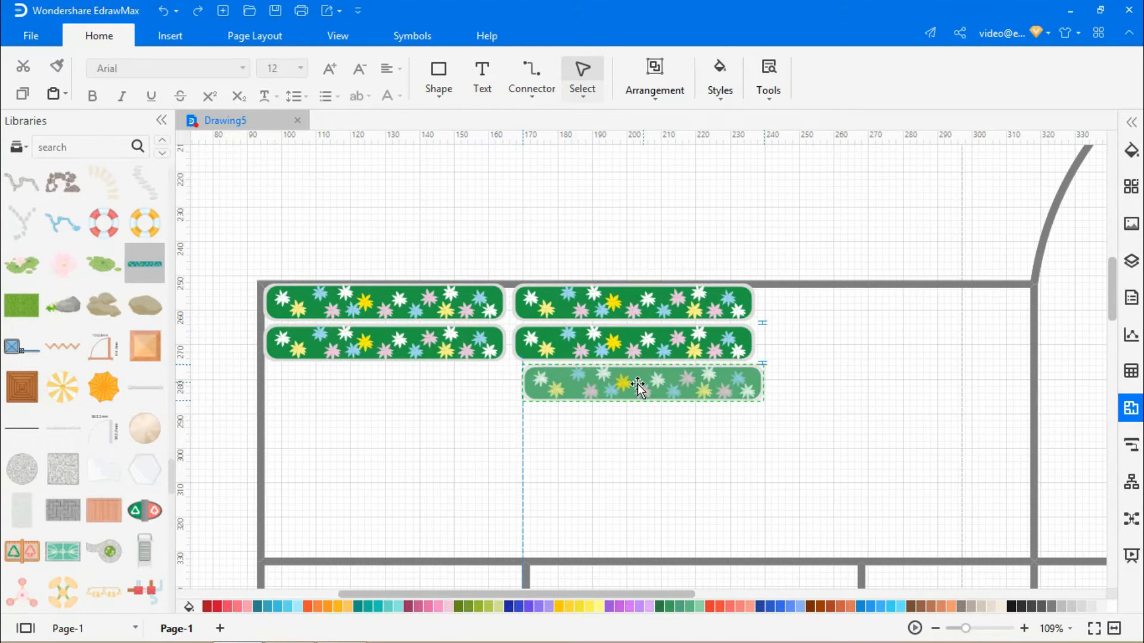
# Add a sixth planter, size a round table-and-chairs set and fit a double door in the lower wall.
pyautogui.moveTo(642, 384); pyautogui.dragTo(824, 321)
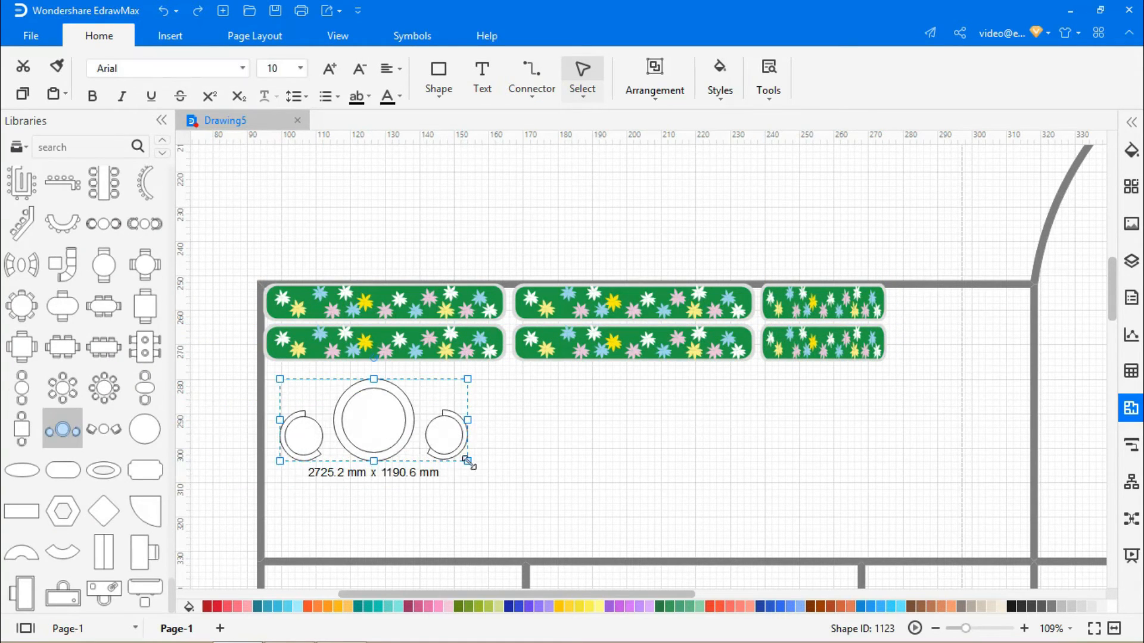
pyautogui.moveTo(467, 461); pyautogui.dragTo(448, 442)
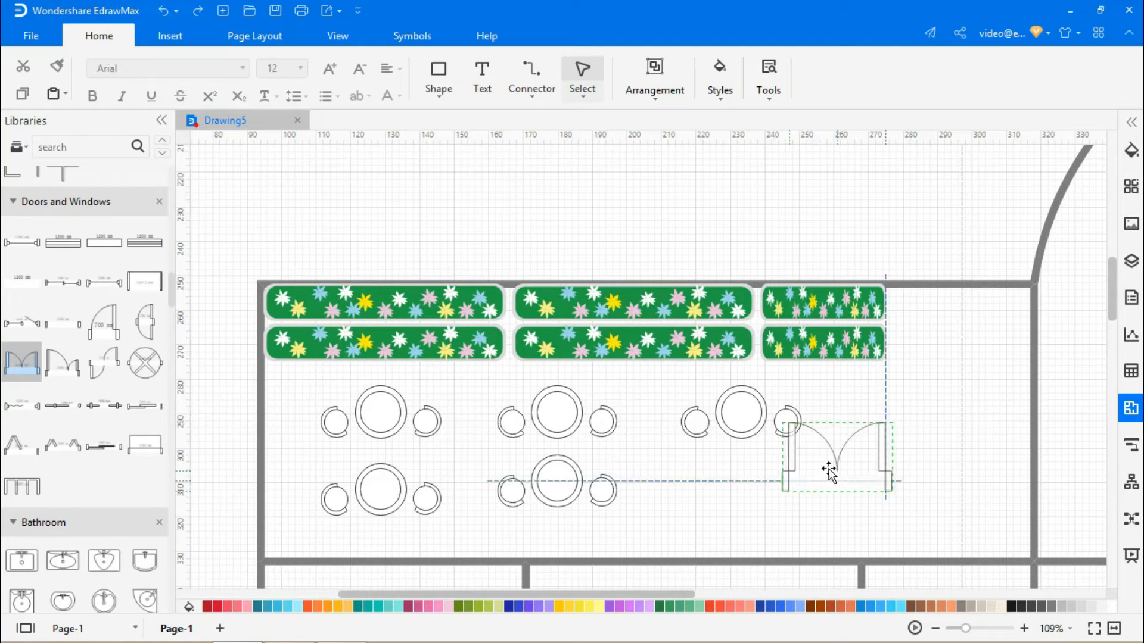
pyautogui.moveTo(831, 452); pyautogui.dragTo(948, 543)
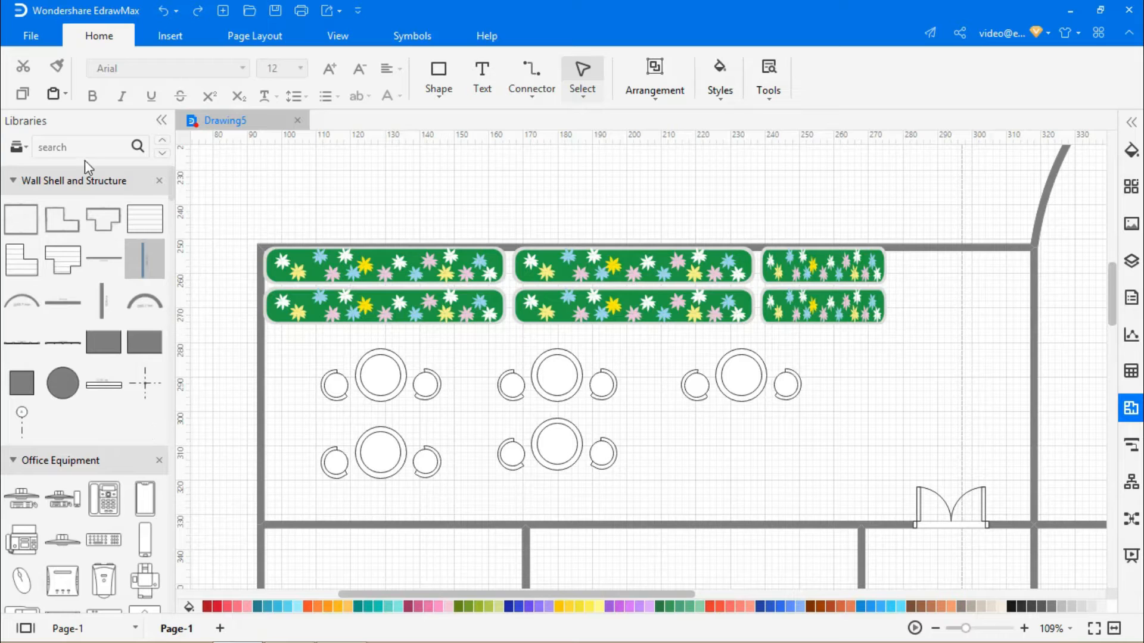
# Search the libraries for 'DUSTBIN' and place a bin near the room's top-left corner.
pyautogui.write('DUS')
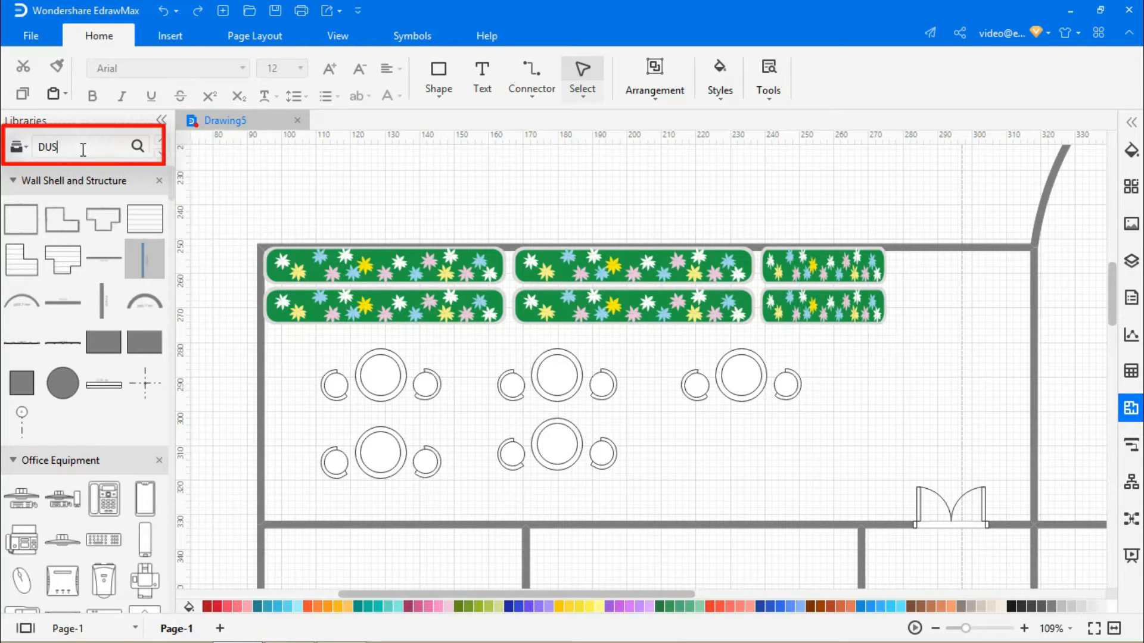
pyautogui.write('TBIN')
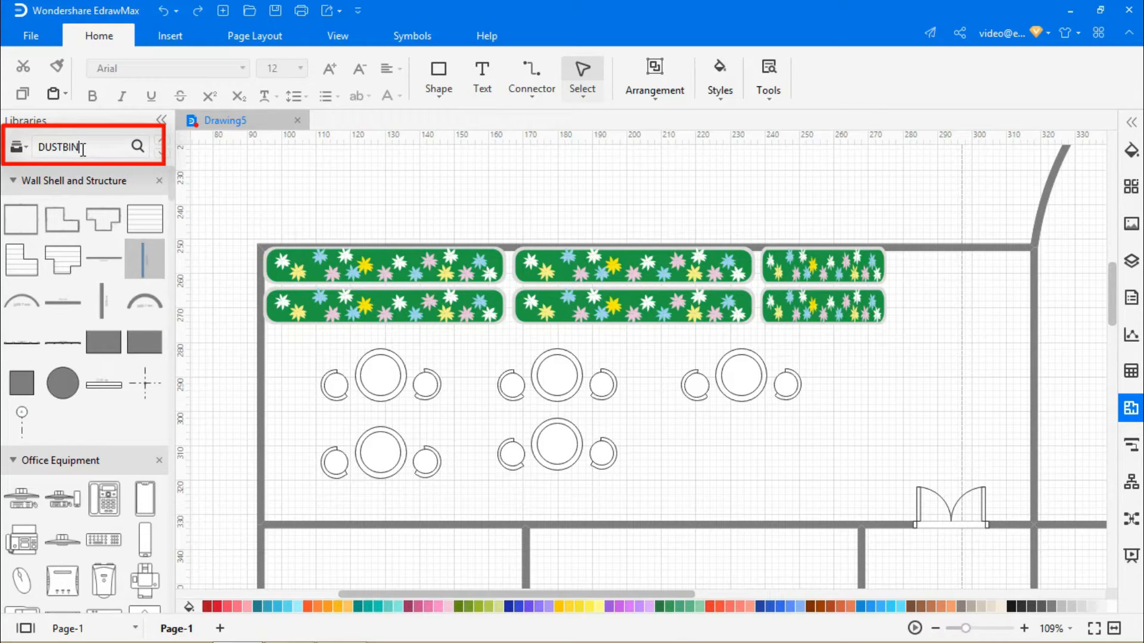
pyautogui.click(138, 147)
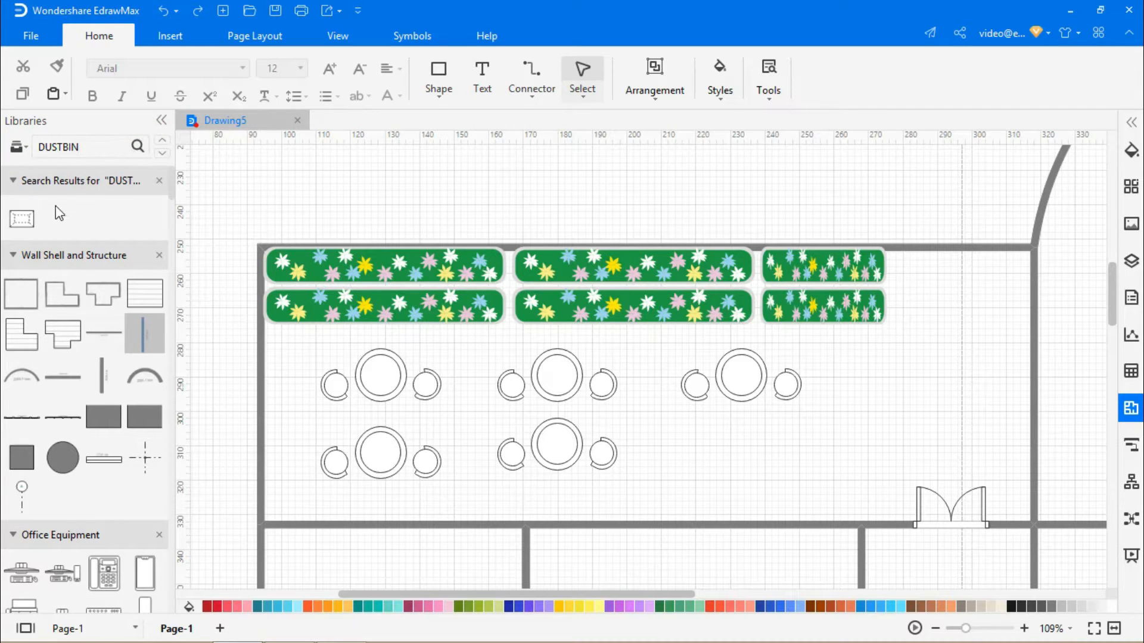
pyautogui.moveTo(22, 218); pyautogui.dragTo(292, 349)
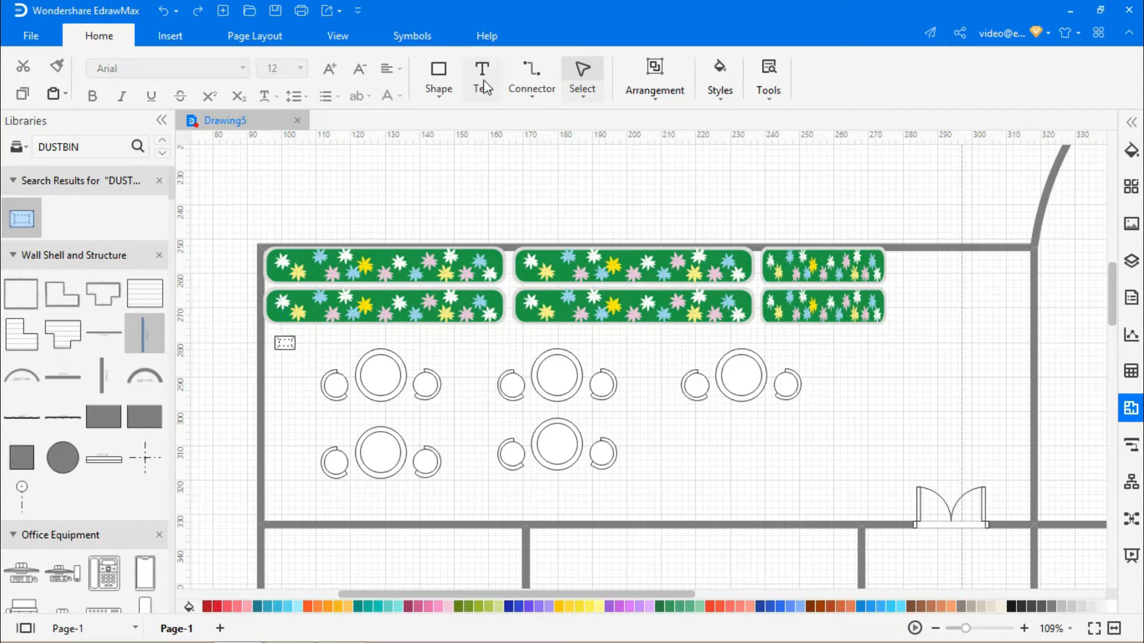
# Add the 'Roof & Rest Area' text label above the double door in Poppins.
pyautogui.click(481, 75)
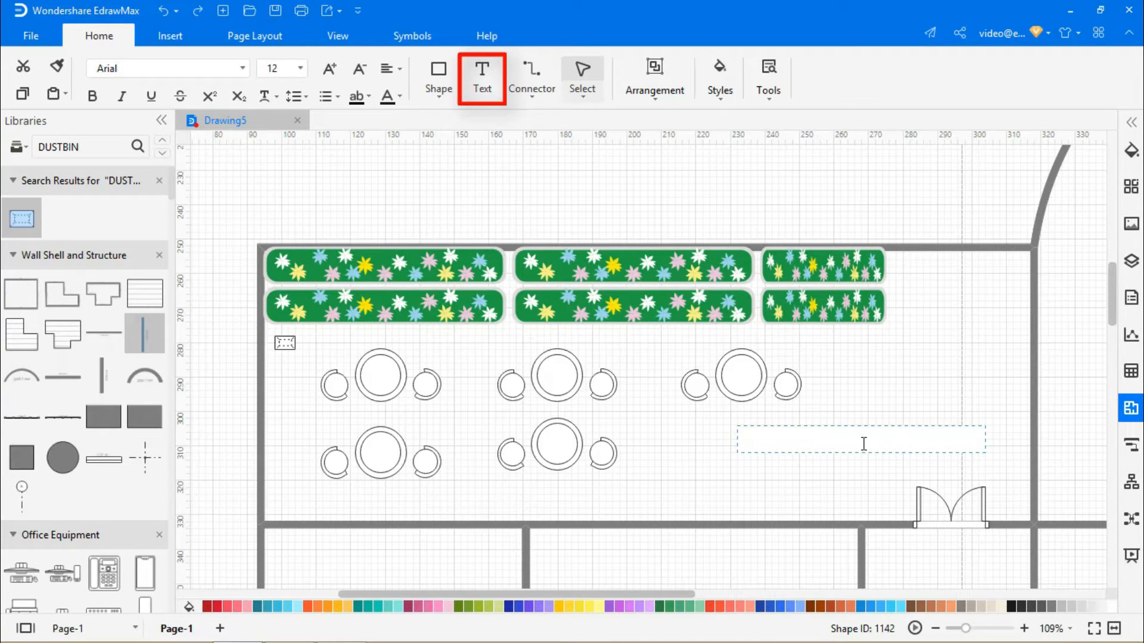
pyautogui.write('Roof & Rest Area')
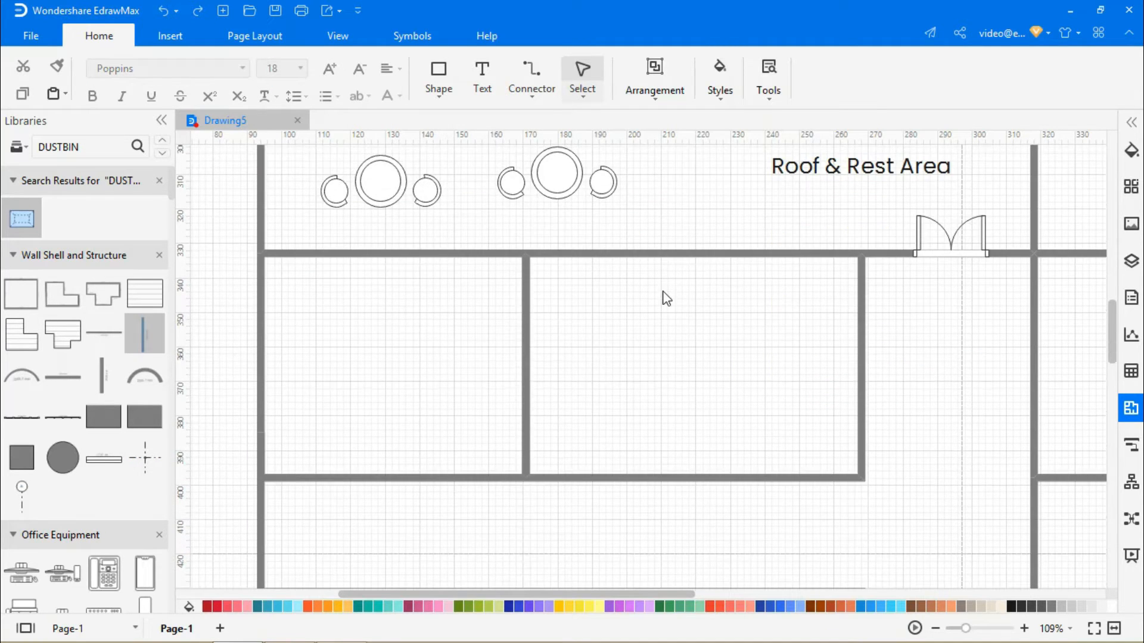
# Place six seating units, a door and a bin in the left room and label it 'Archives'.
pyautogui.scroll(-3)
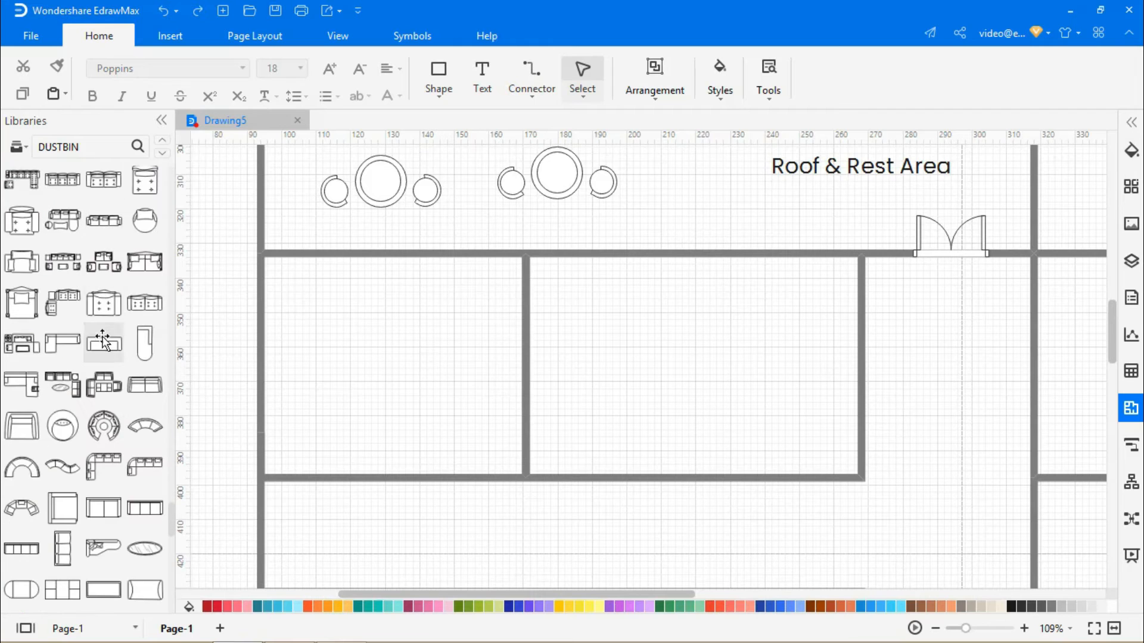
pyautogui.moveTo(103, 343); pyautogui.dragTo(314, 306)
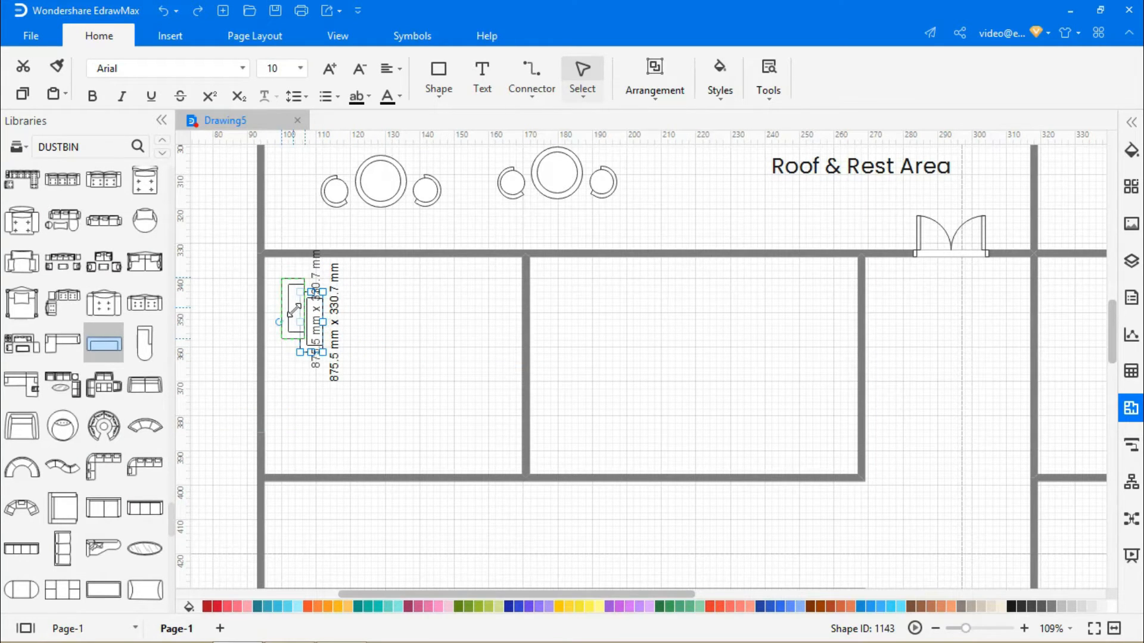
pyautogui.click(312, 301)
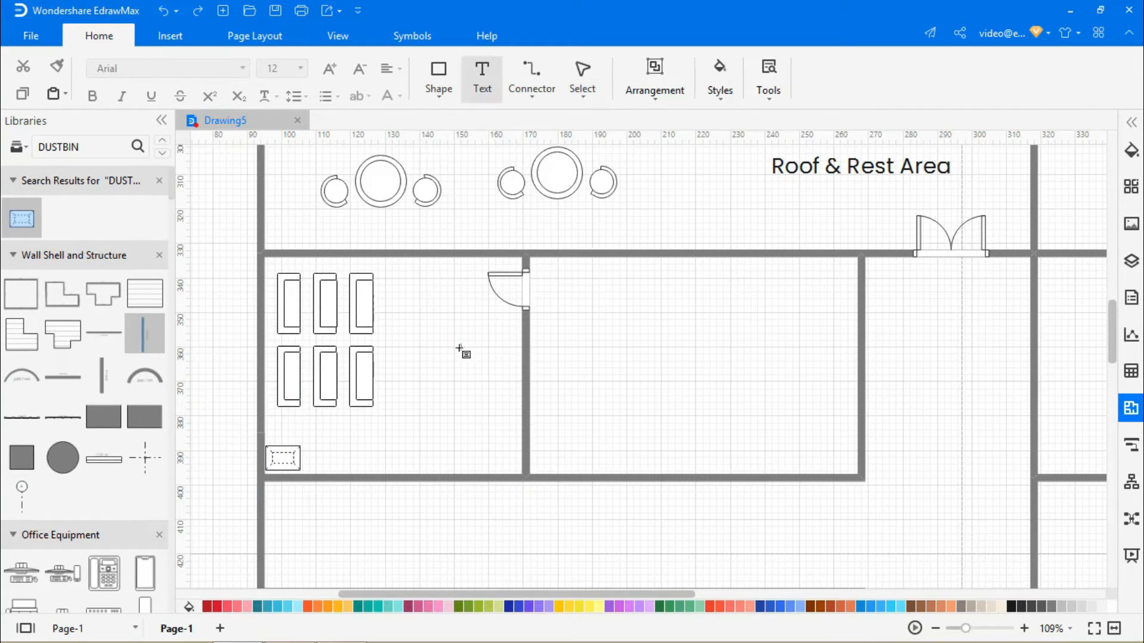
pyautogui.write('Are')
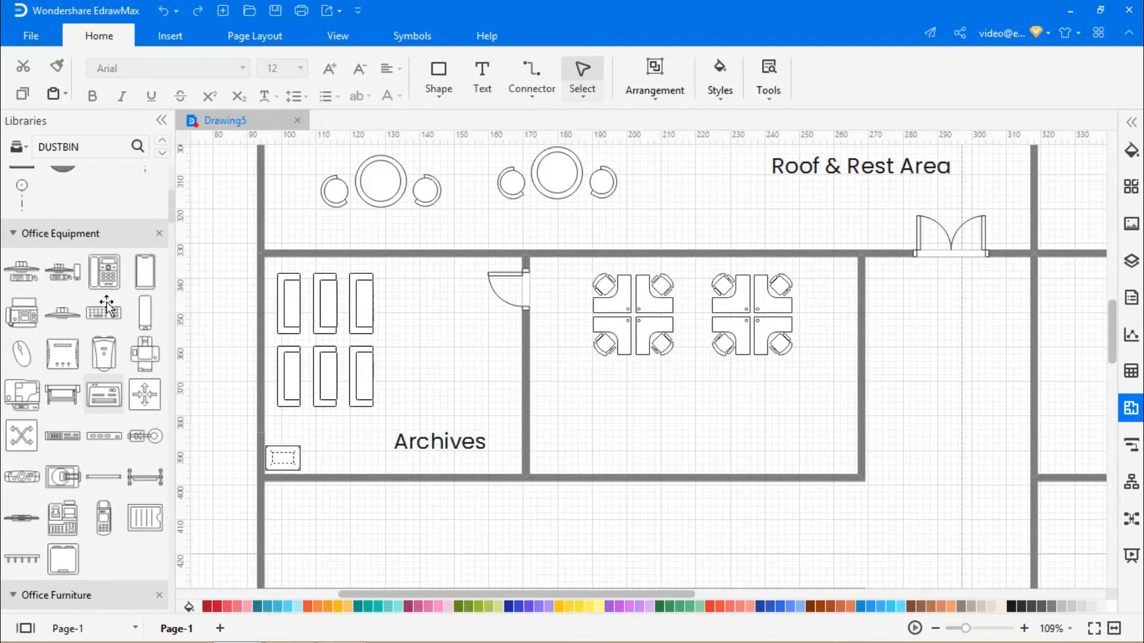
pyautogui.moveTo(20, 393)
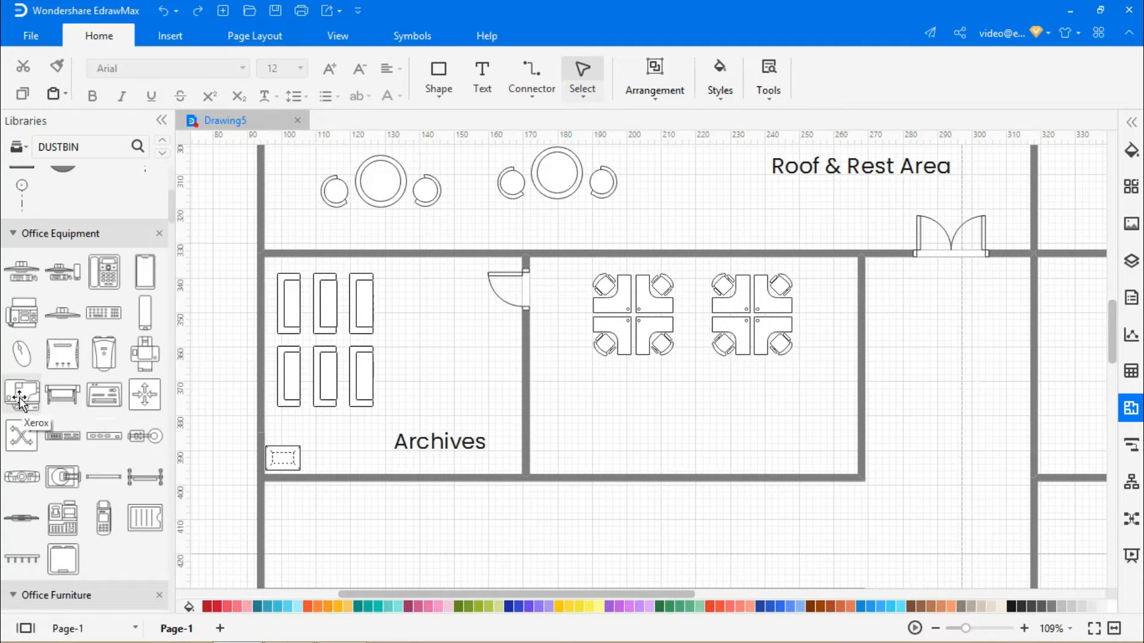
# Place a photocopier, fax and register with a bin, label 'Logistics Service', and add a right-wall door.
pyautogui.moveTo(22, 396); pyautogui.dragTo(583, 445)
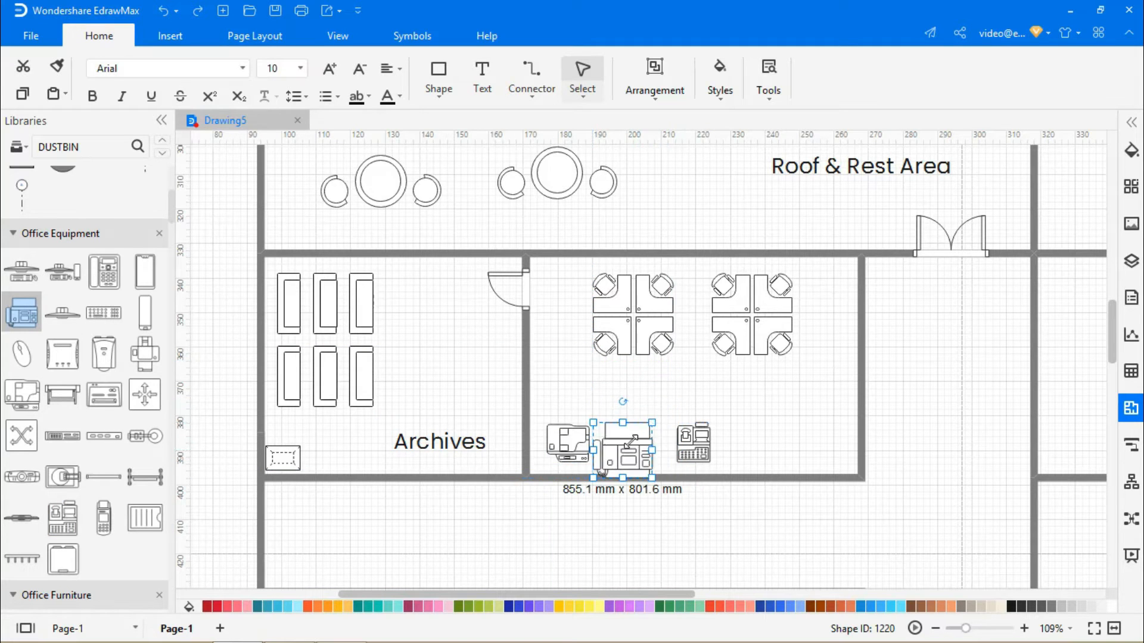
pyautogui.moveTo(630, 448); pyautogui.dragTo(633, 442)
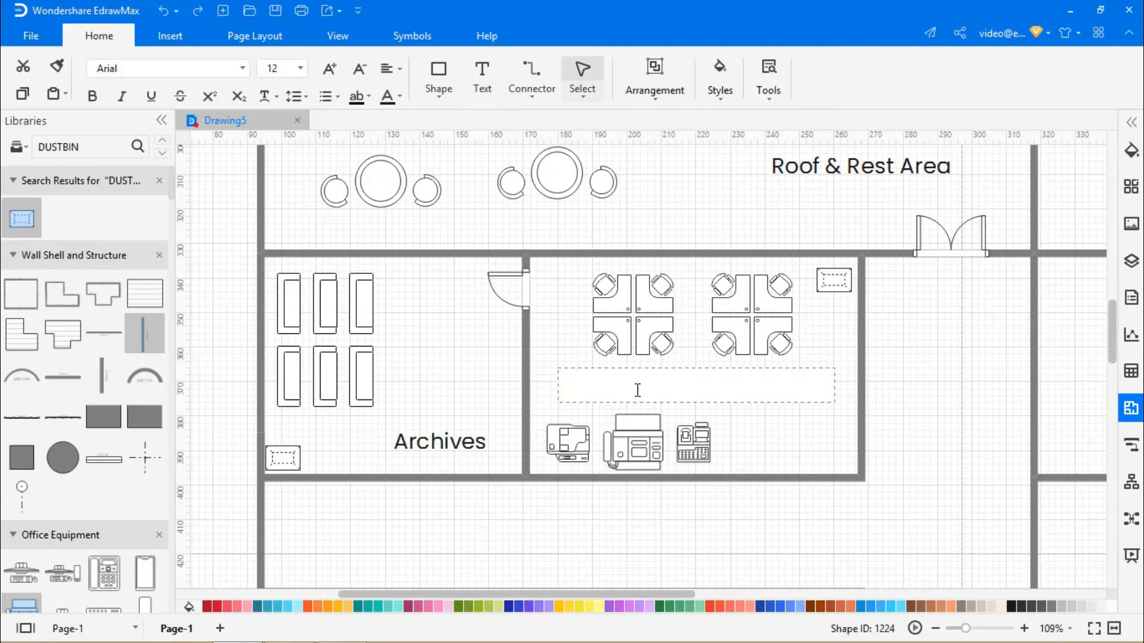
pyautogui.write('Logistics Service')
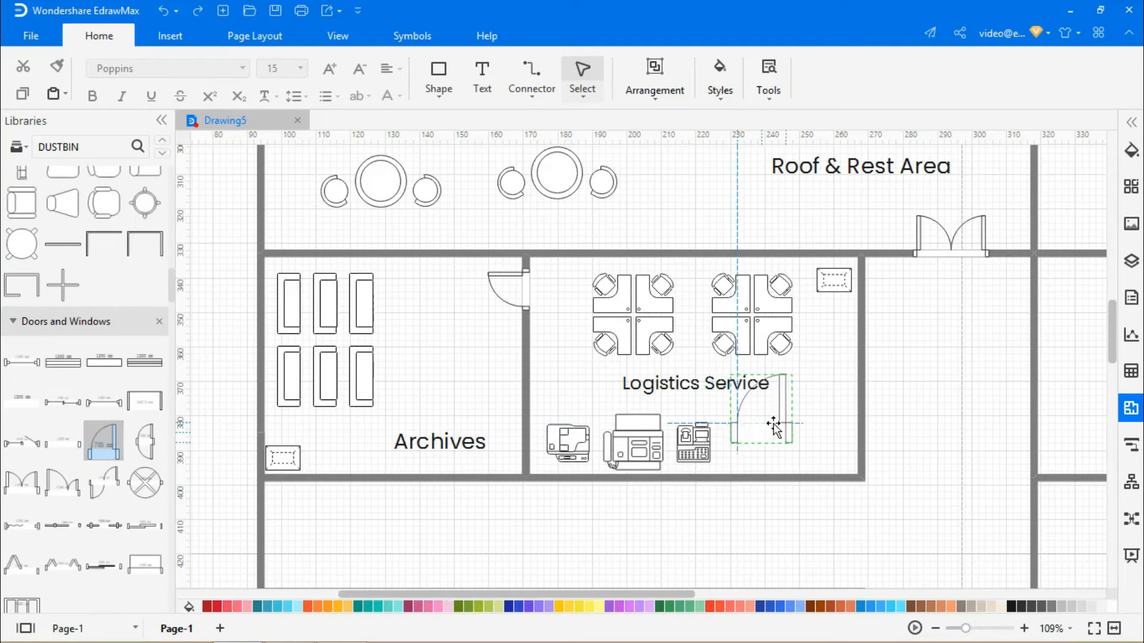
pyautogui.moveTo(766, 419); pyautogui.dragTo(833, 405)
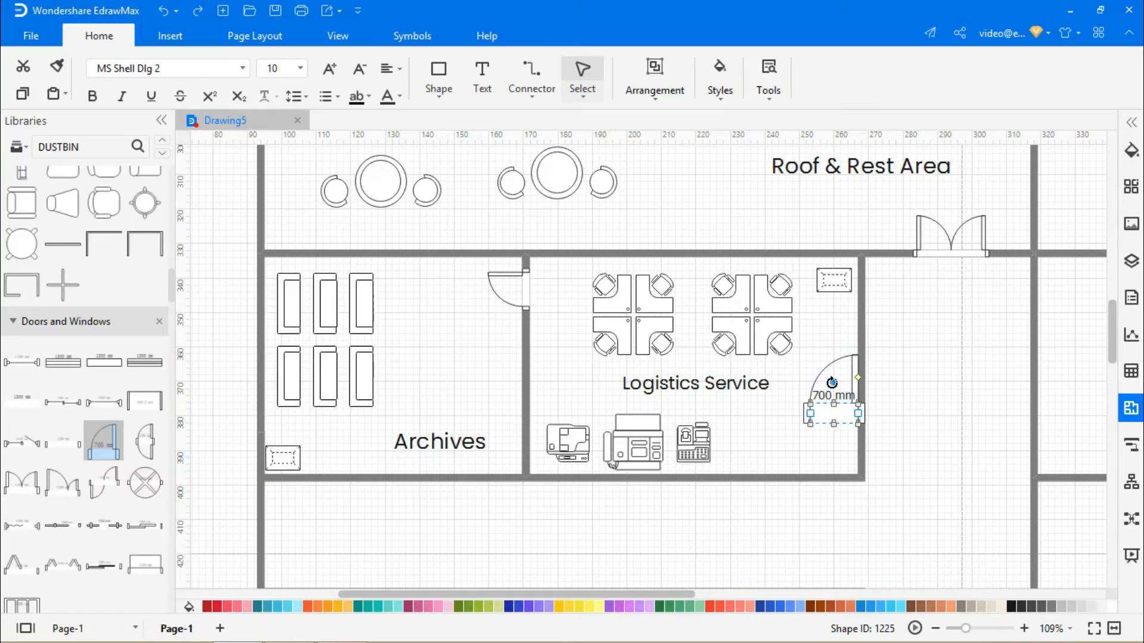
pyautogui.scroll(-3)
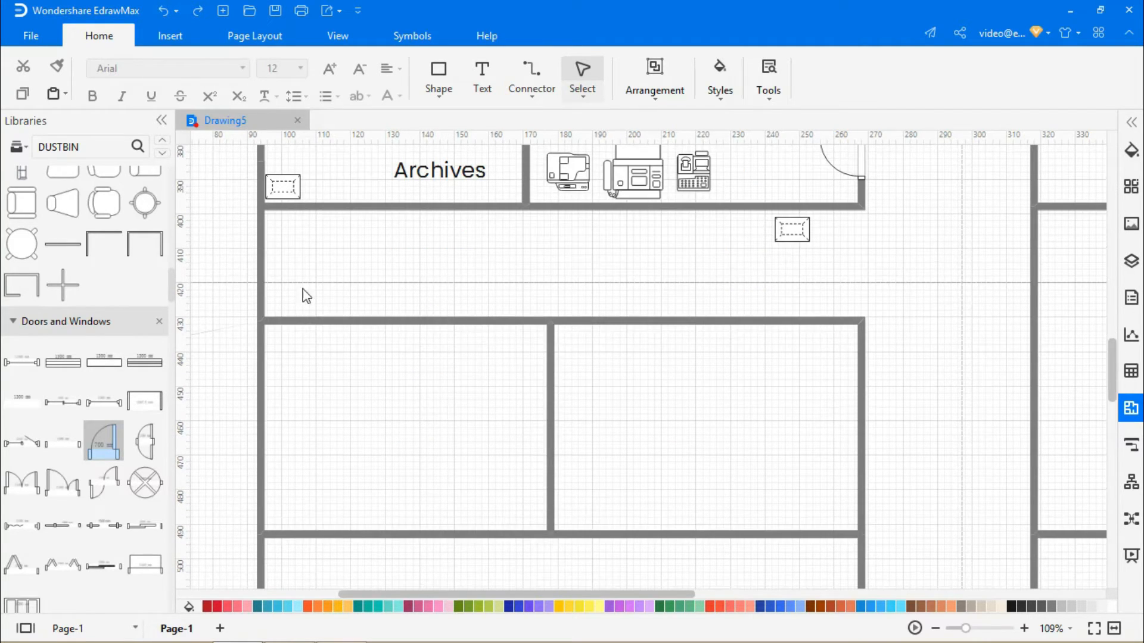
# Furnish both lower rooms with oval conference tables, doors and bins, labelled 'Meeting Room'.
pyautogui.scroll(-3)
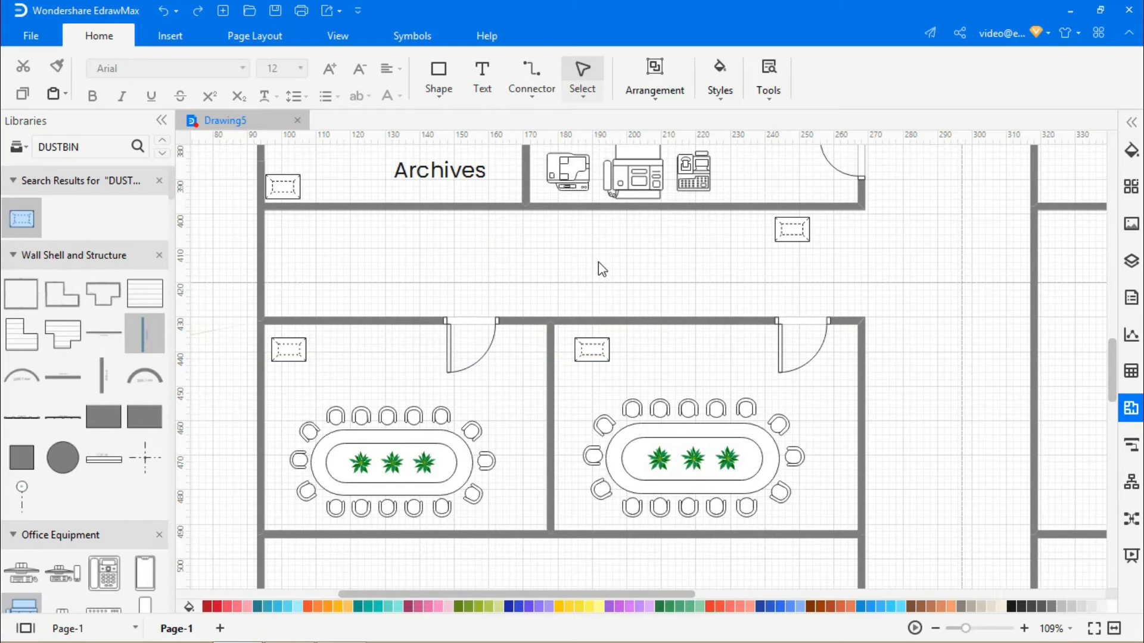
pyautogui.click(481, 77)
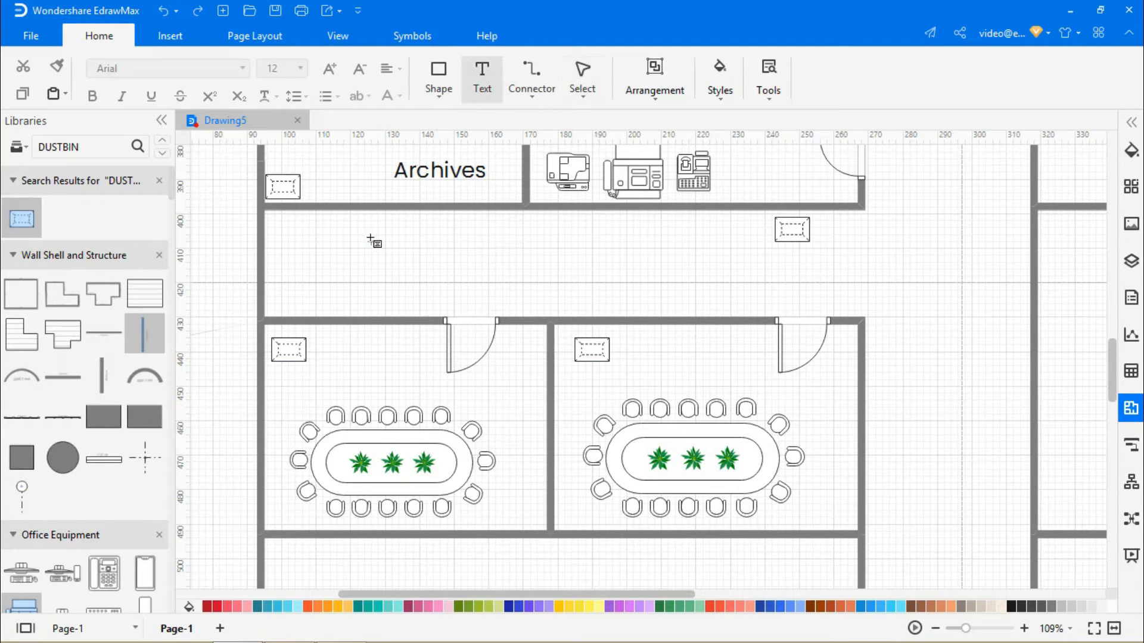
pyautogui.write('Meeting Room')
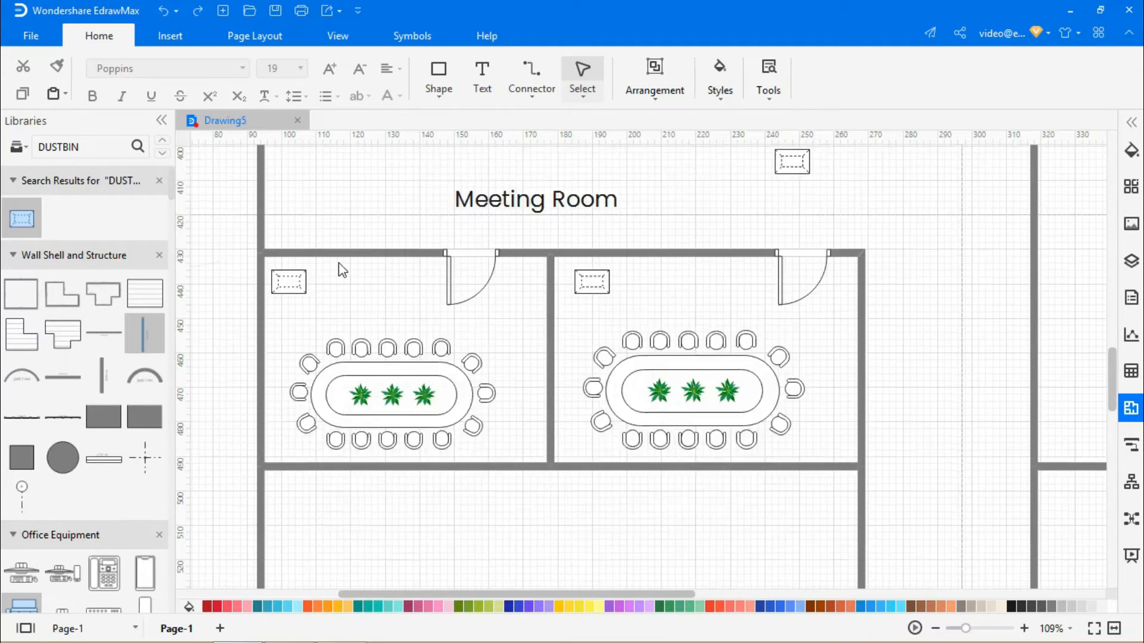
pyautogui.scroll(-3)
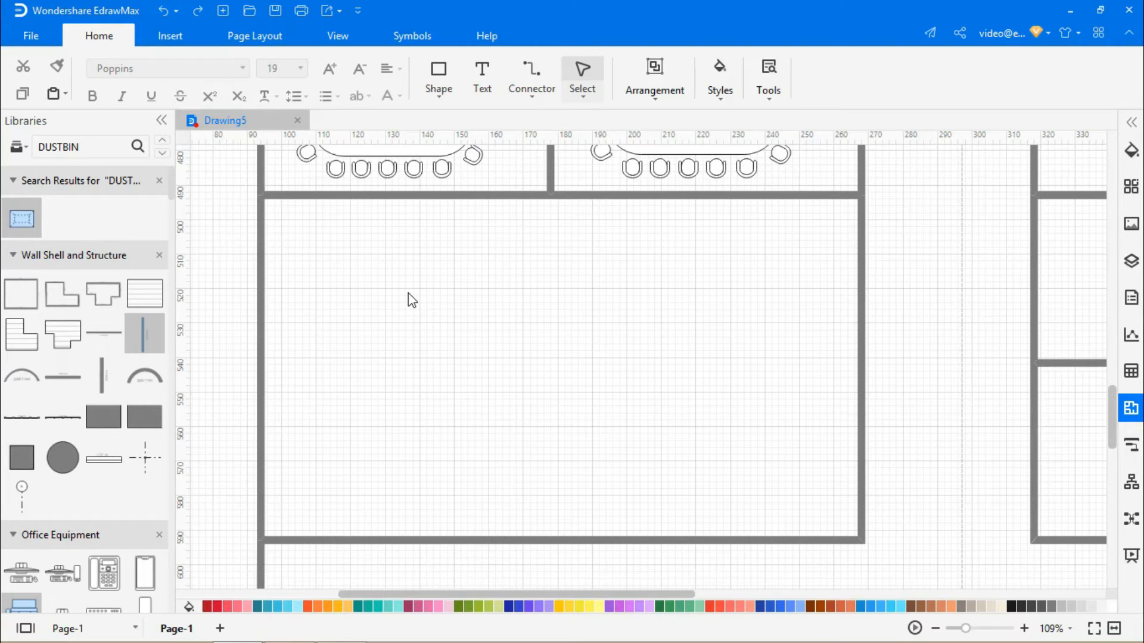
# Fill the large room with workstation clusters, a right-wall door and bins, labelled 'Working Area'.
pyautogui.scroll(-3)
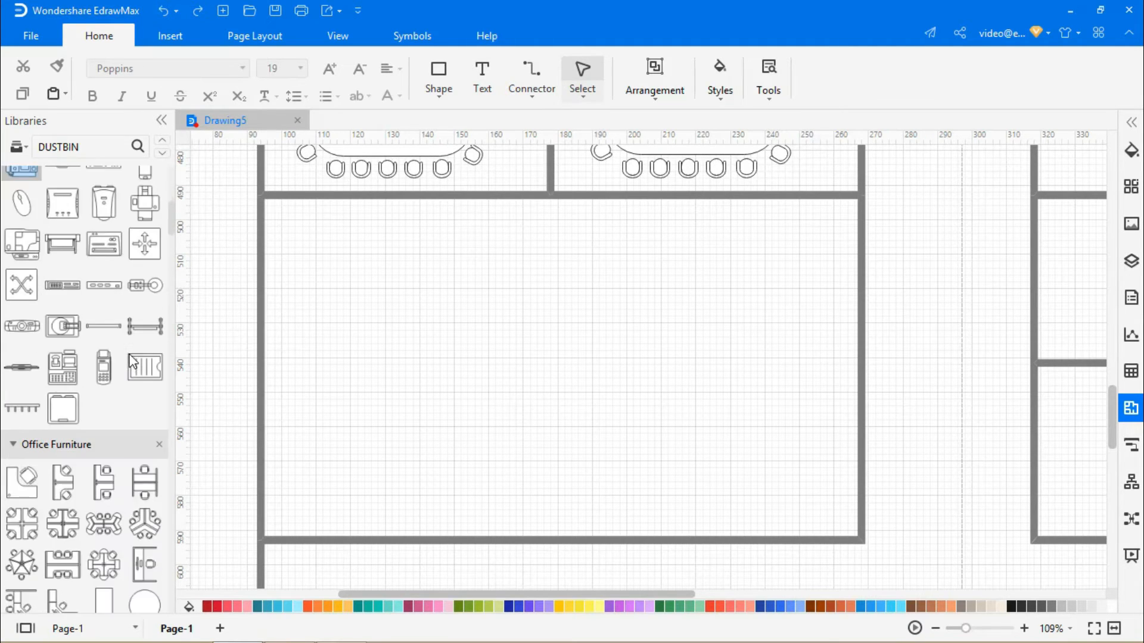
pyautogui.scroll(-3)
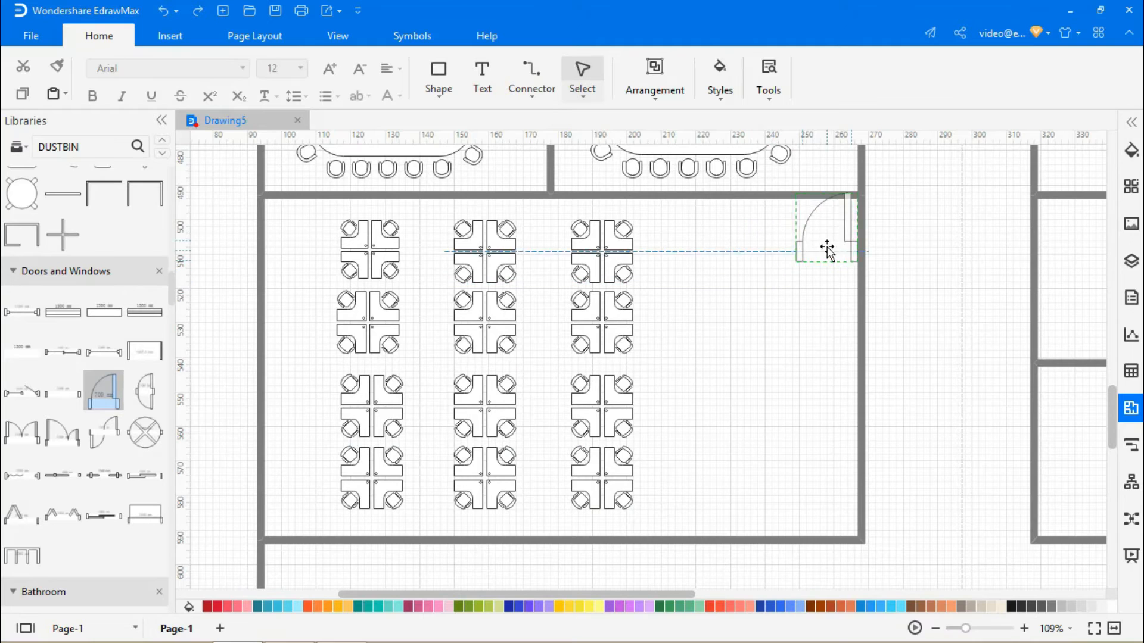
pyautogui.moveTo(828, 248); pyautogui.dragTo(827, 419)
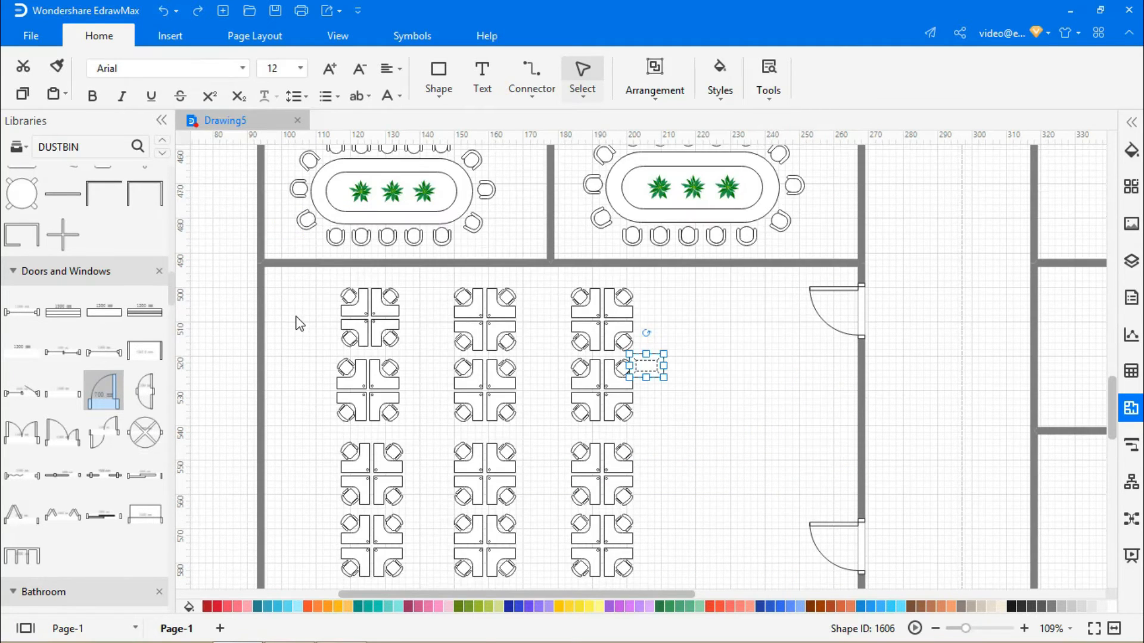
pyautogui.scroll(-3)
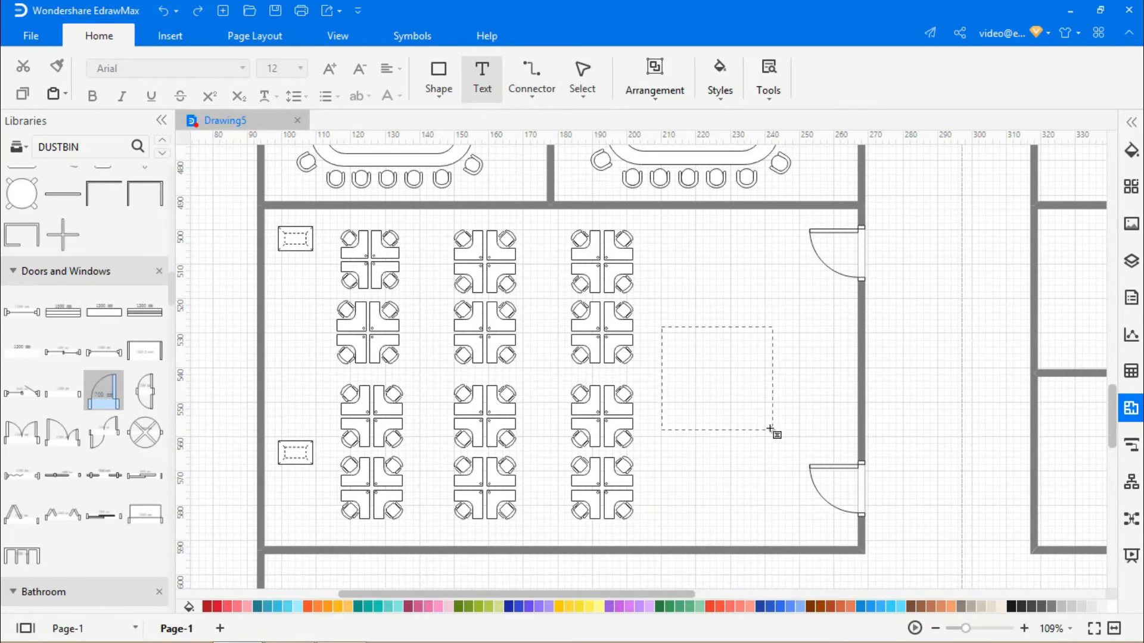
pyautogui.write('Working Ar')
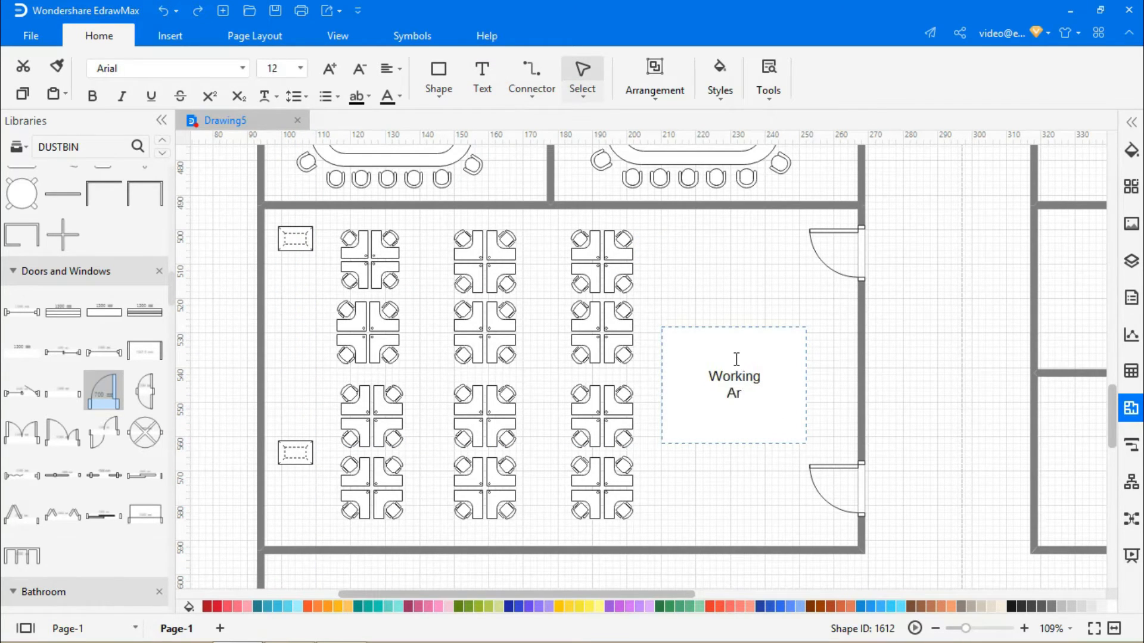
pyautogui.click(327, 67)
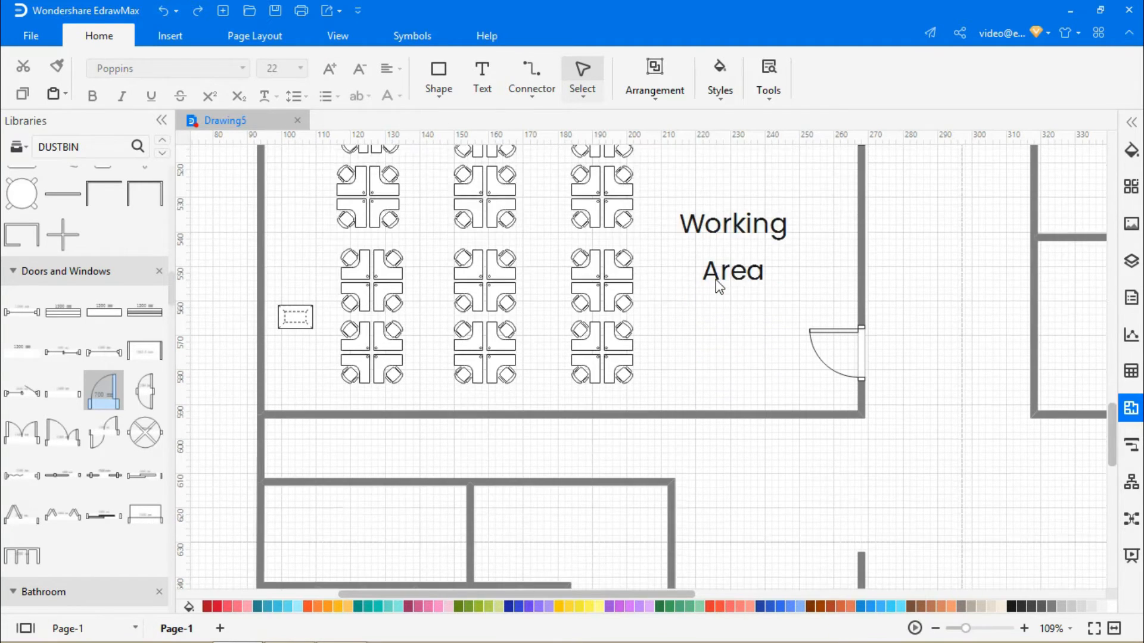
pyautogui.scroll(-3)
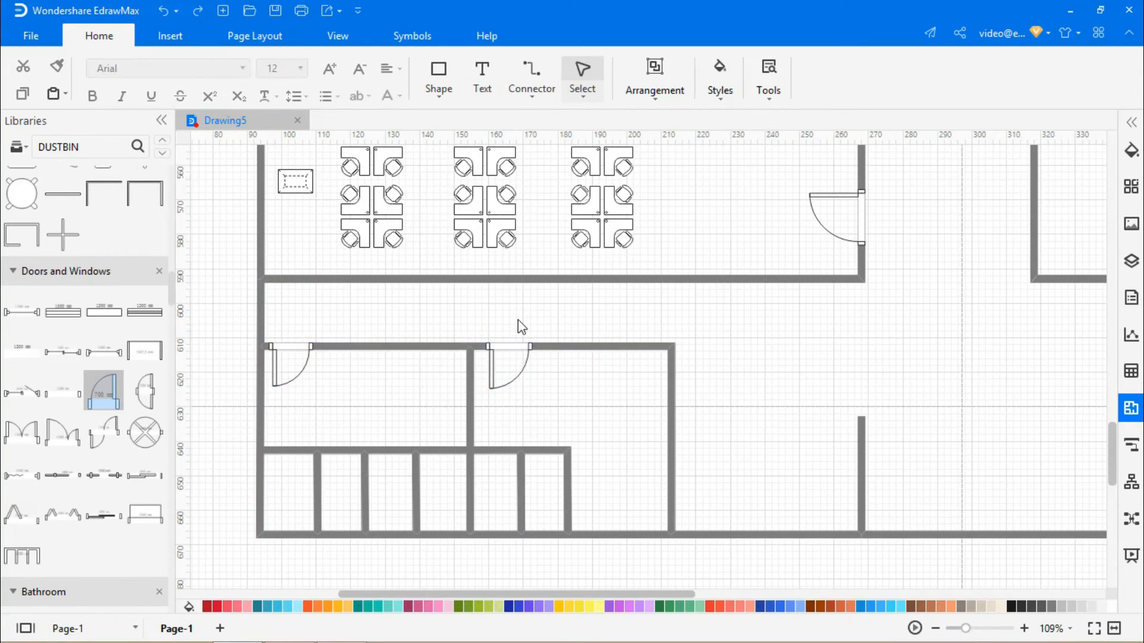
# Place toilets, urinals, sinks and dustbins from the Bathroom library into the two restroom rooms.
pyautogui.click(13, 272)
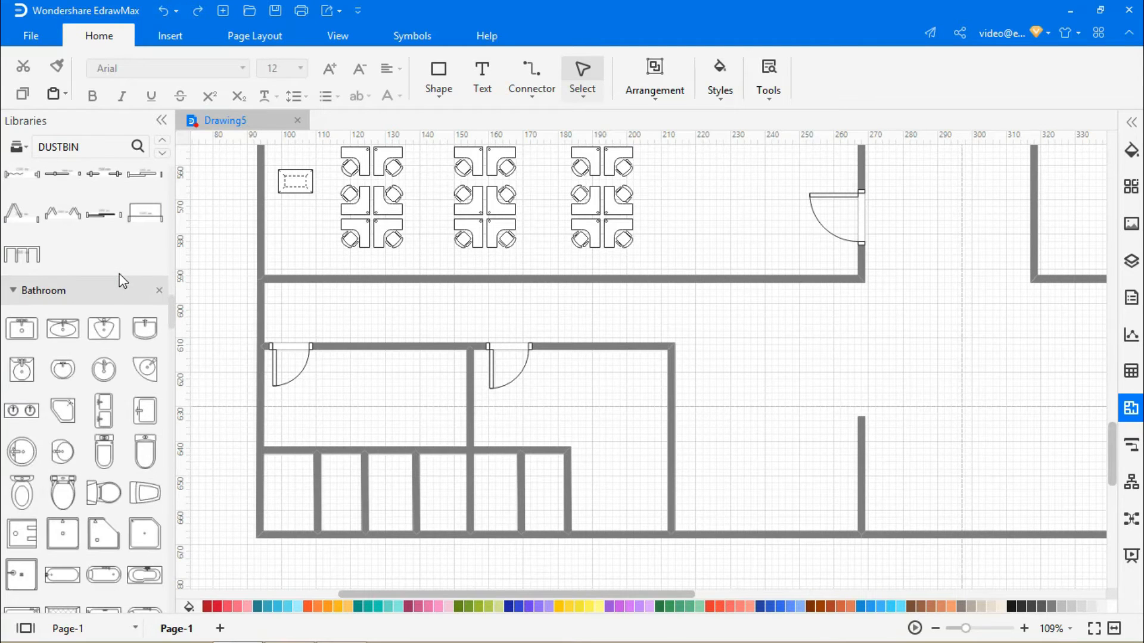
pyautogui.moveTo(21, 328); pyautogui.dragTo(353, 387)
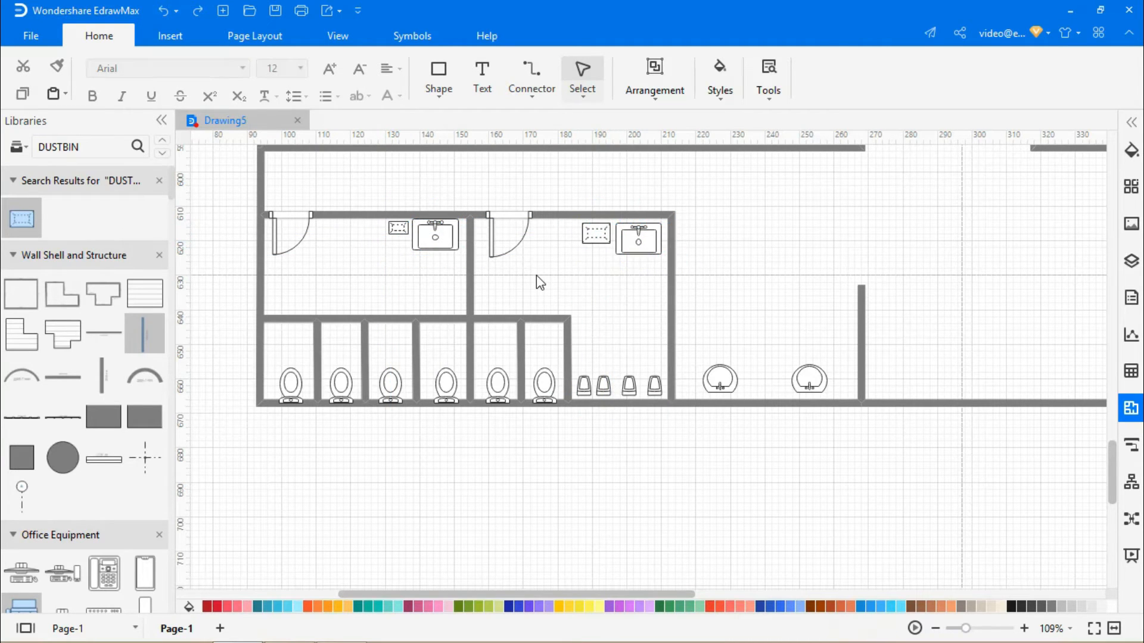
pyautogui.hscroll(3)
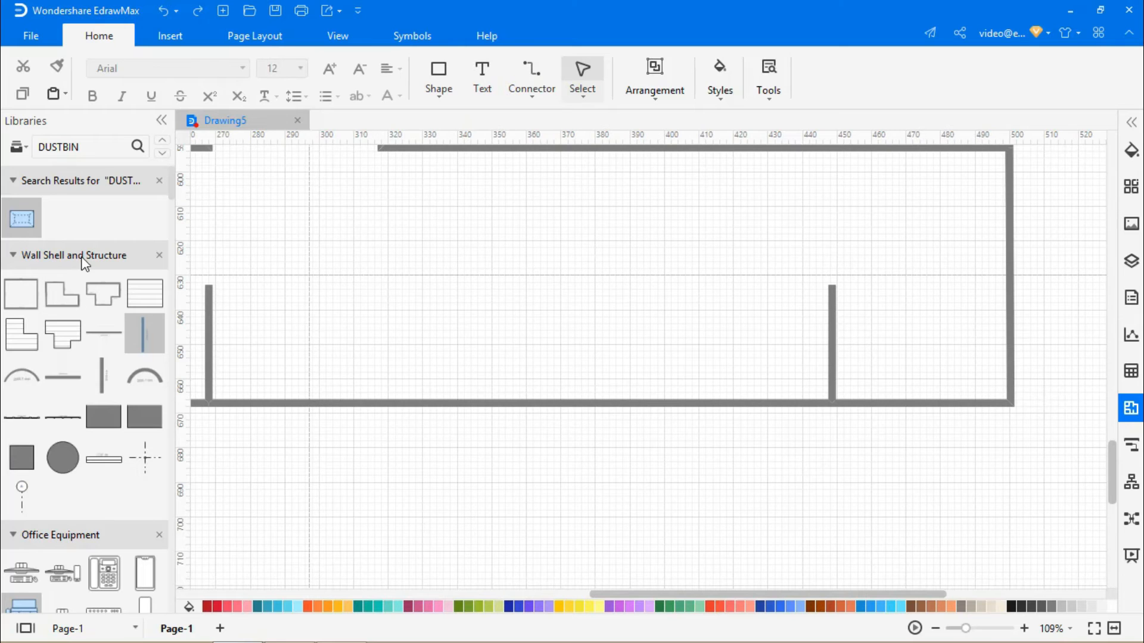
# Place two elevator shapes and a staircase from Building Core in the room right of the restrooms.
pyautogui.scroll(-3)
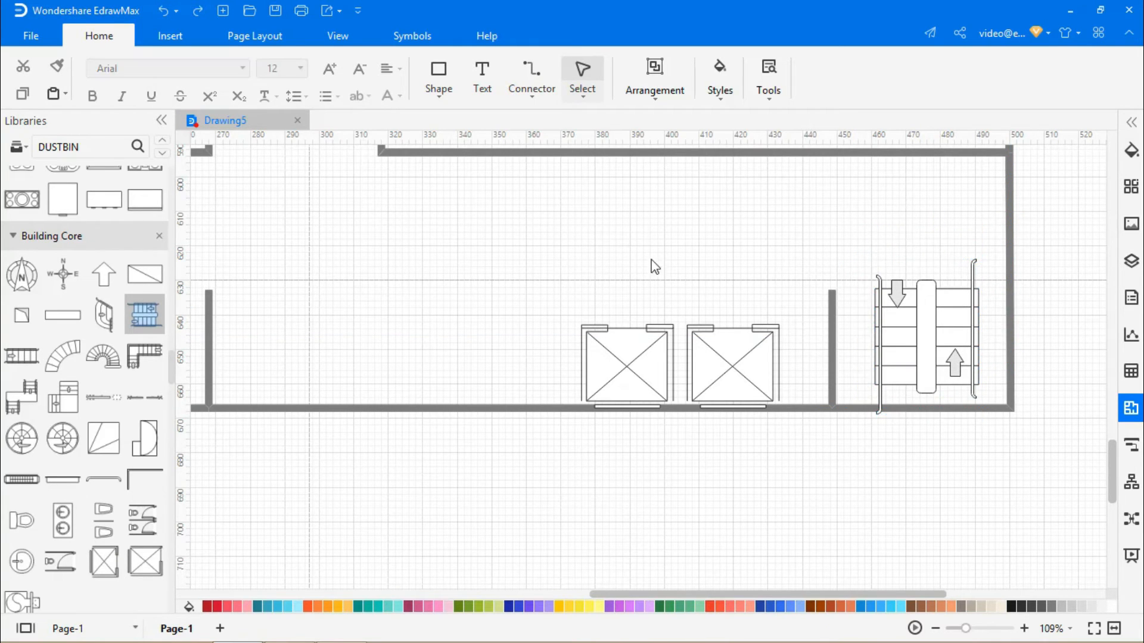
pyautogui.scroll(-3)
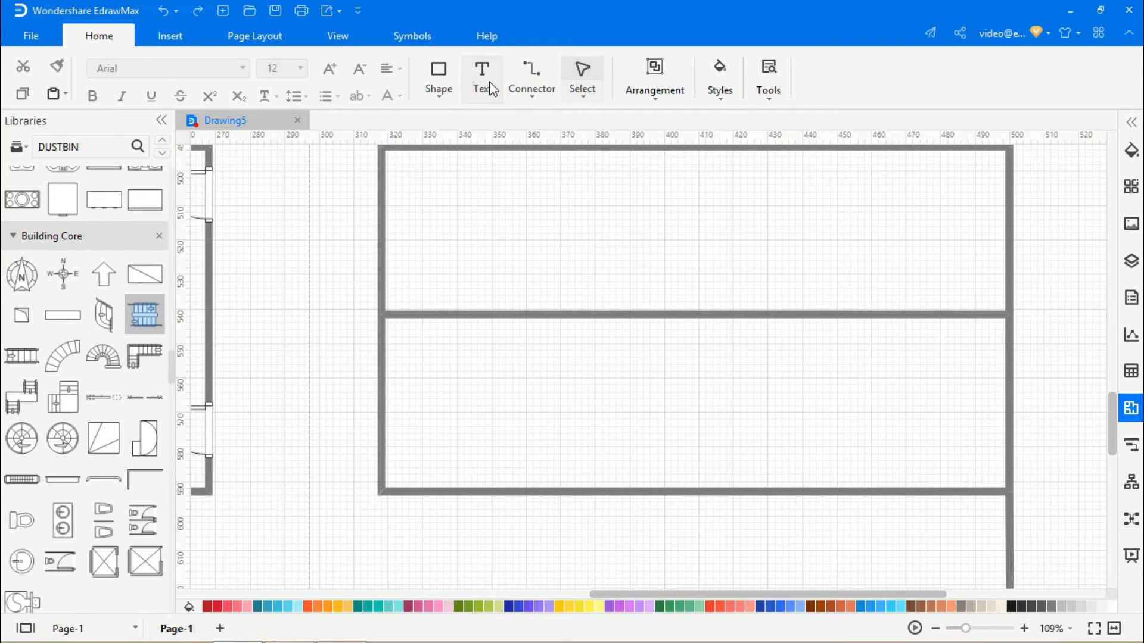
# Add a 'Storage Room' label in Poppins, then a door and four sofas in the room above.
pyautogui.write('Storage Room')
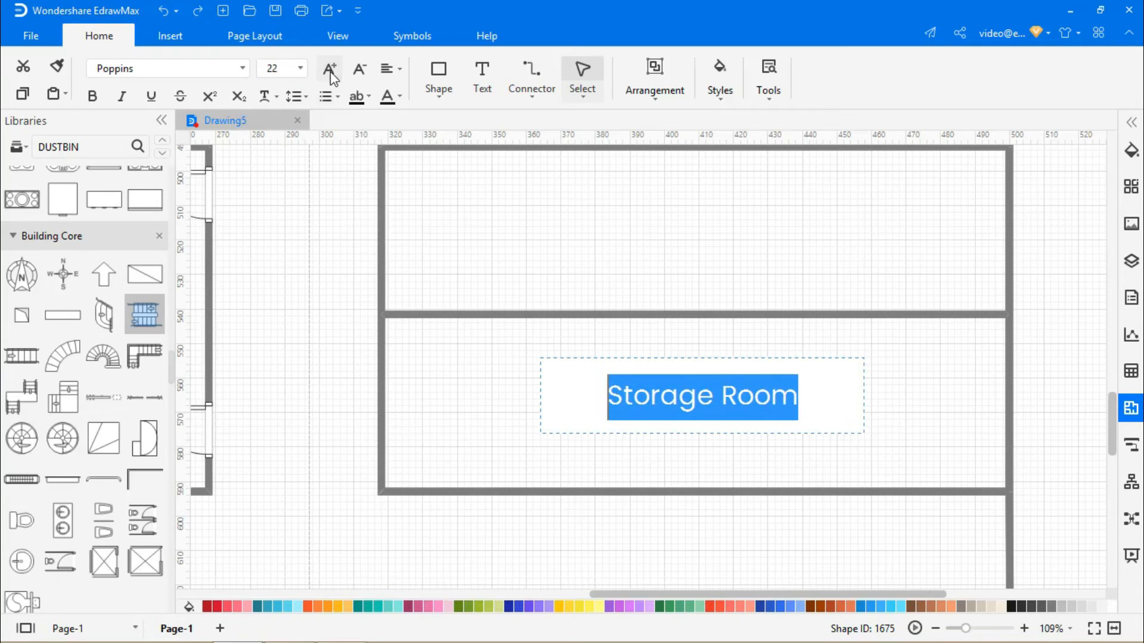
pyautogui.click(459, 377)
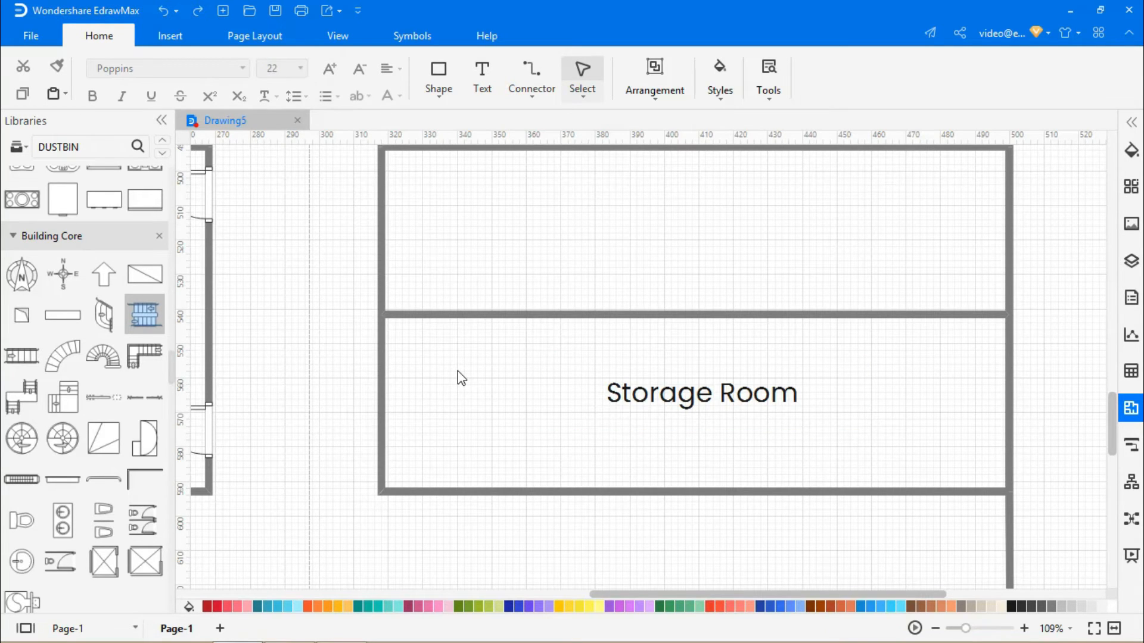
pyautogui.scroll(-3)
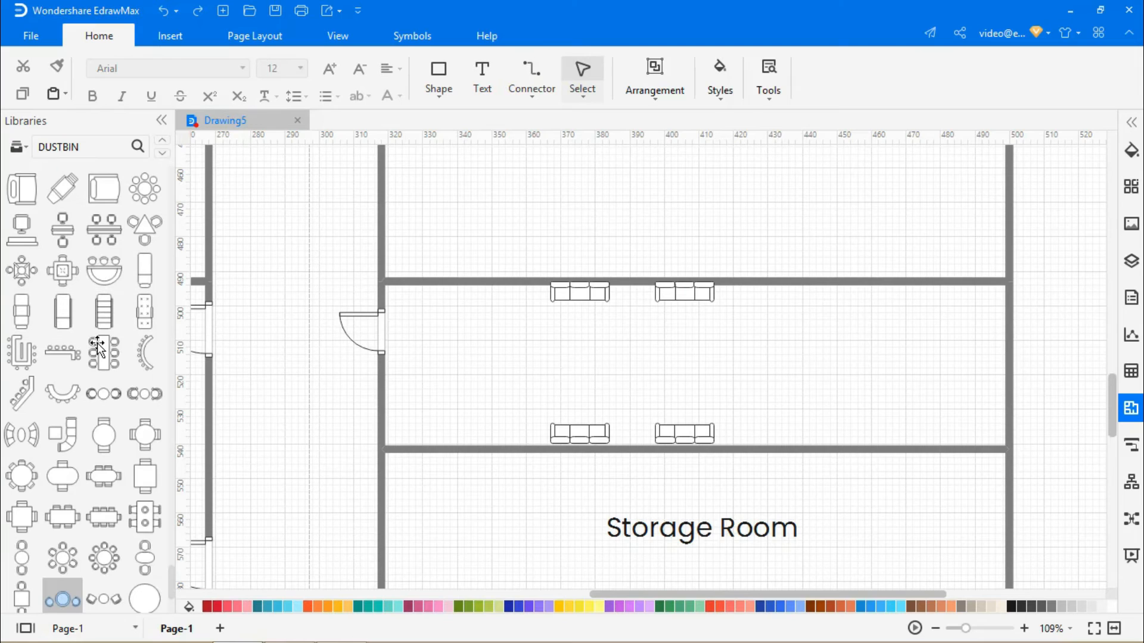
# Label the sofa room 'Reception Room' and fill the room above with six cubicle workstation clusters and printers.
pyautogui.scroll(-3)
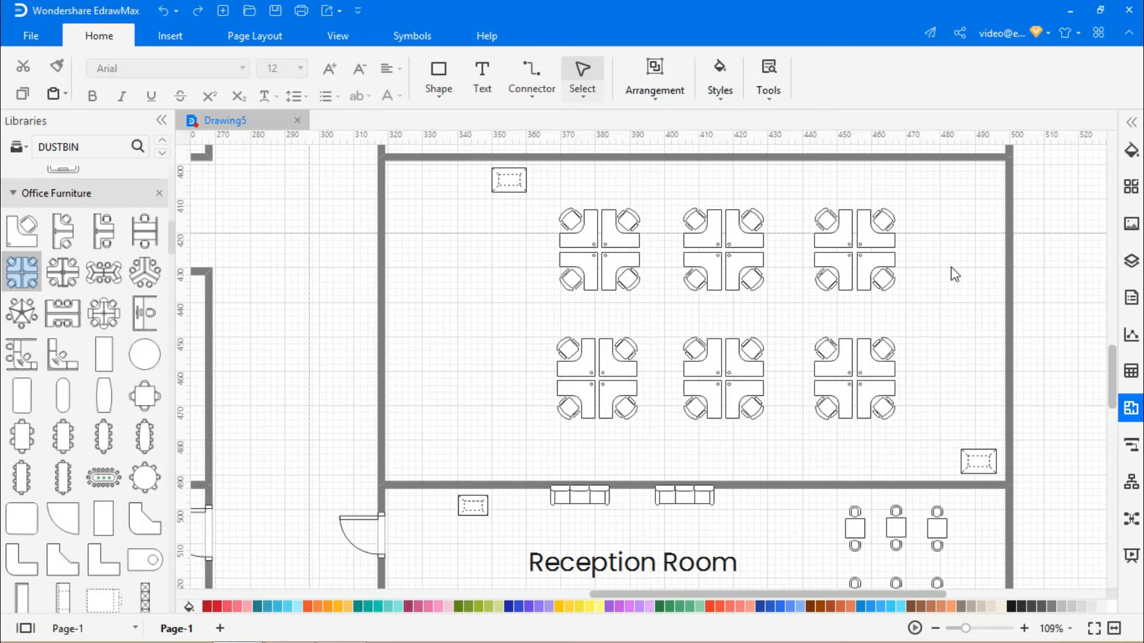
pyautogui.moveTo(481, 75)
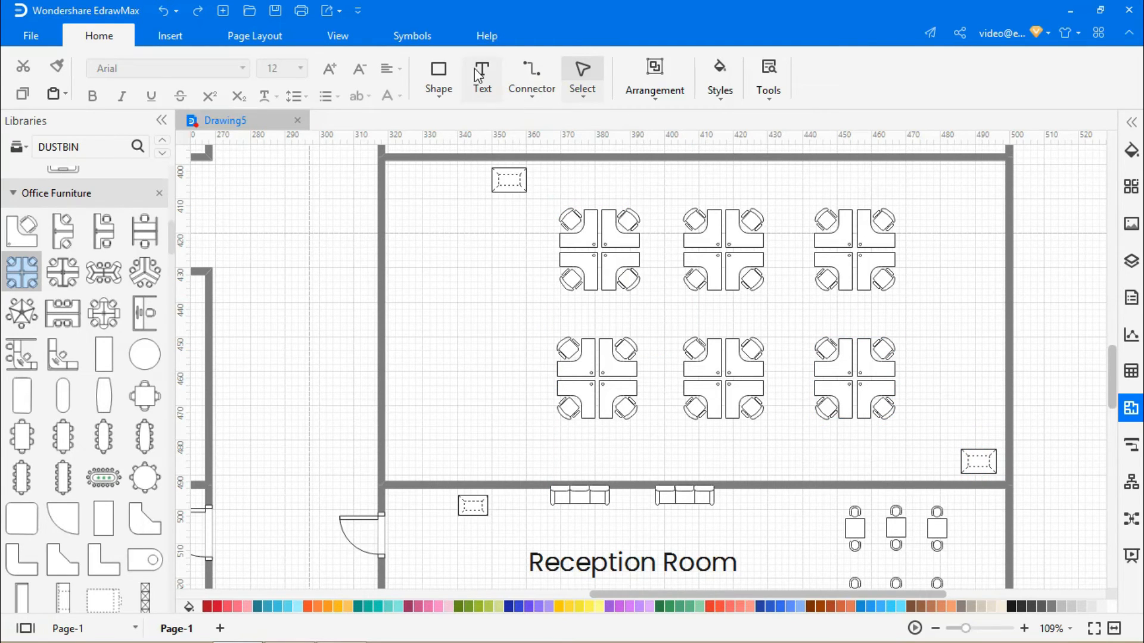
# Add a 'Financial Department' label in Poppins and place a door on the corridor wall.
pyautogui.write('Financil')
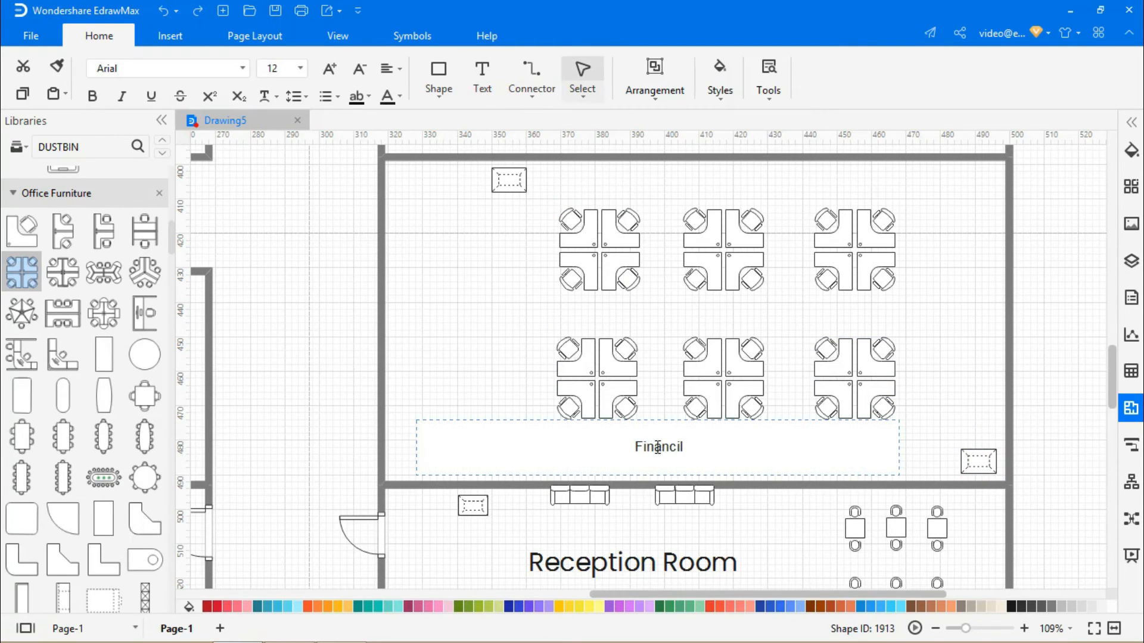
pyautogui.write('Financial Department')
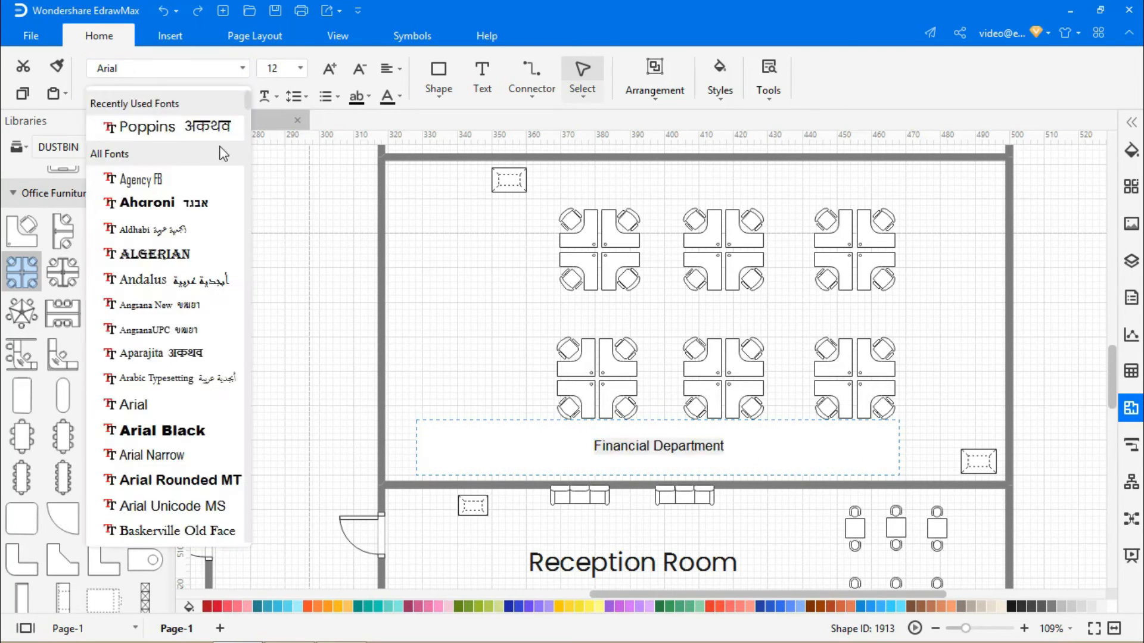
pyautogui.click(143, 127)
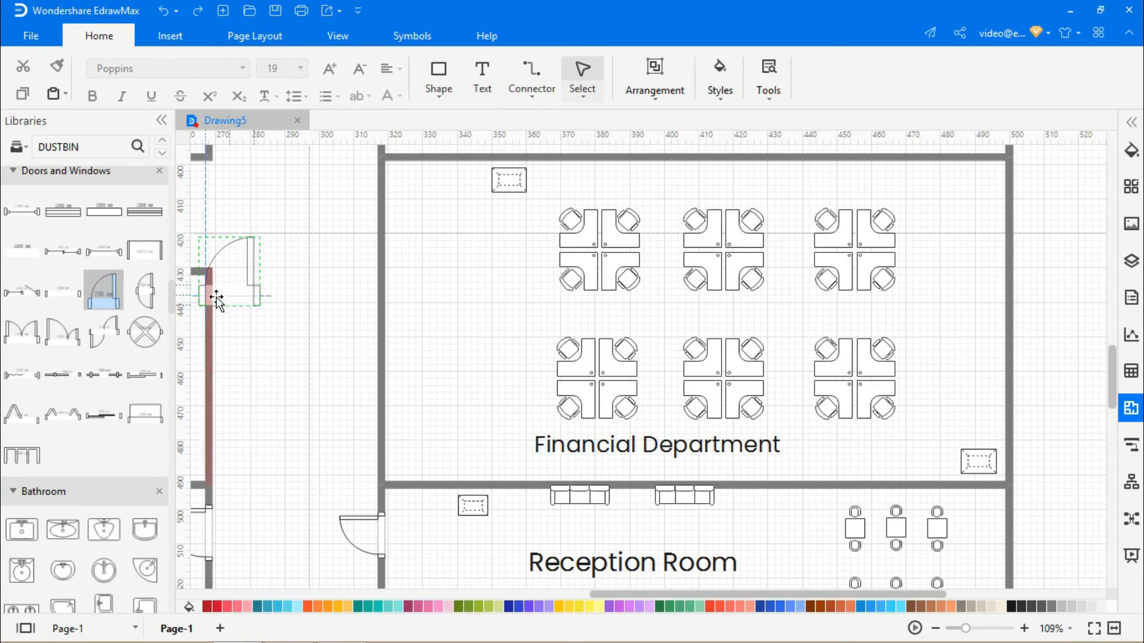
pyautogui.moveTo(222, 295); pyautogui.dragTo(346, 240)
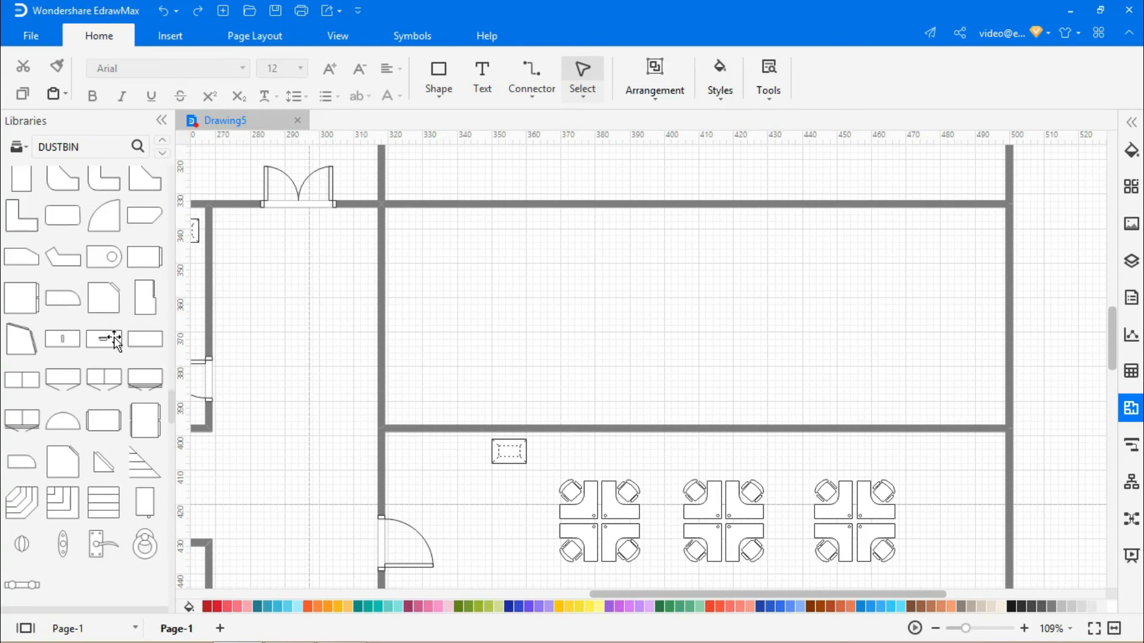
# Place sofas and an office desk in the room above, then label it 'Manager's Office'.
pyautogui.scroll(-3)
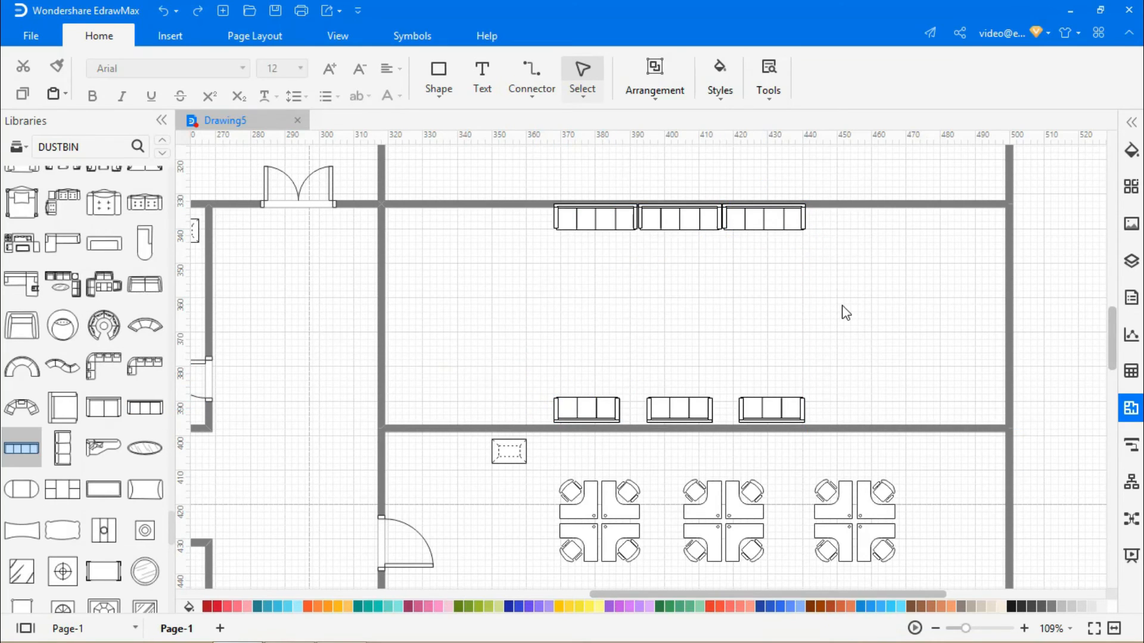
pyautogui.scroll(-3)
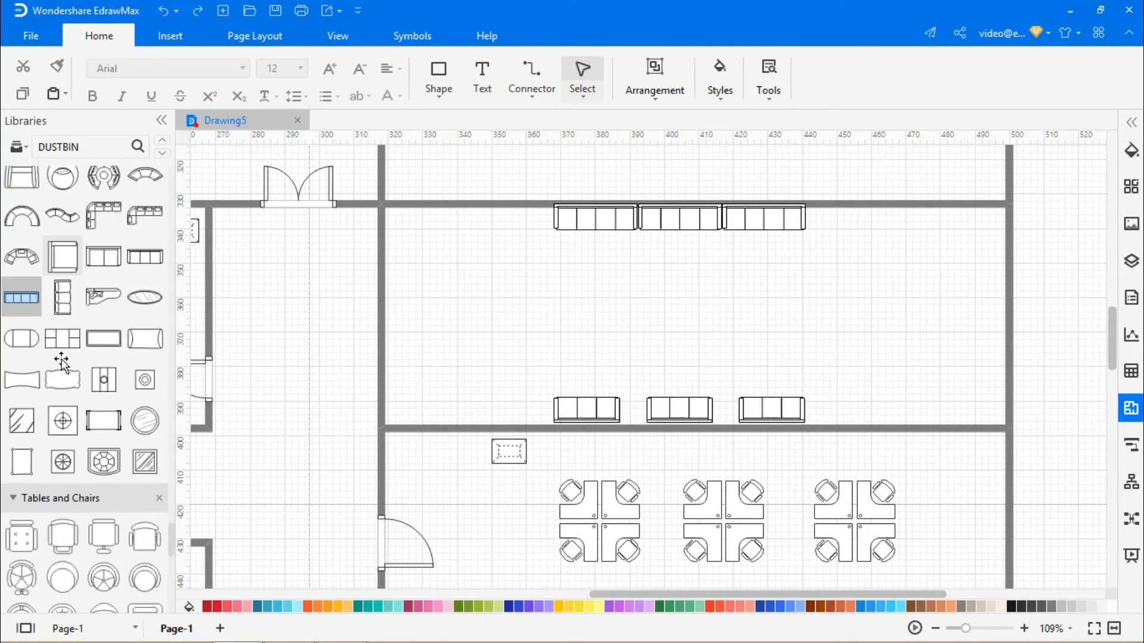
pyautogui.scroll(-3)
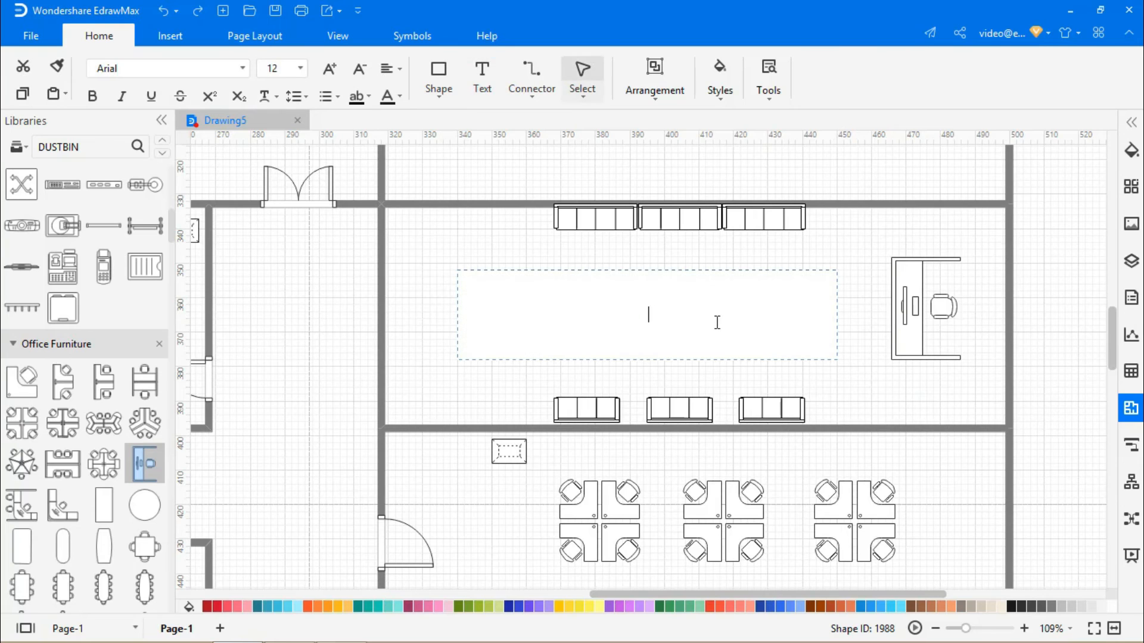
pyautogui.write("Manager's Off")
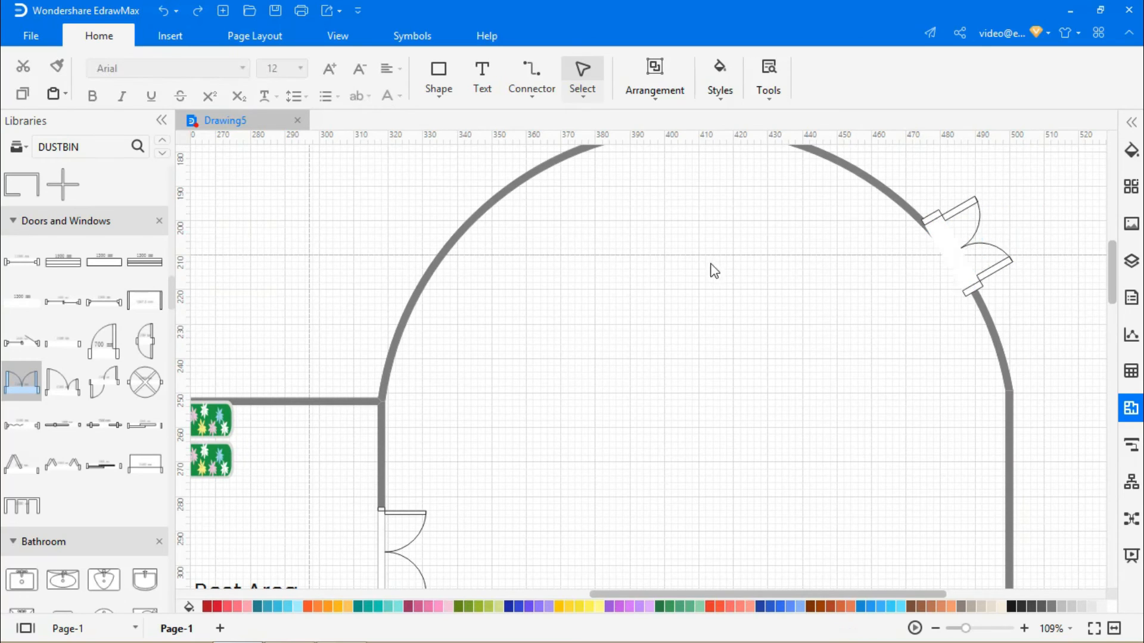
pyautogui.moveTo(210, 314)
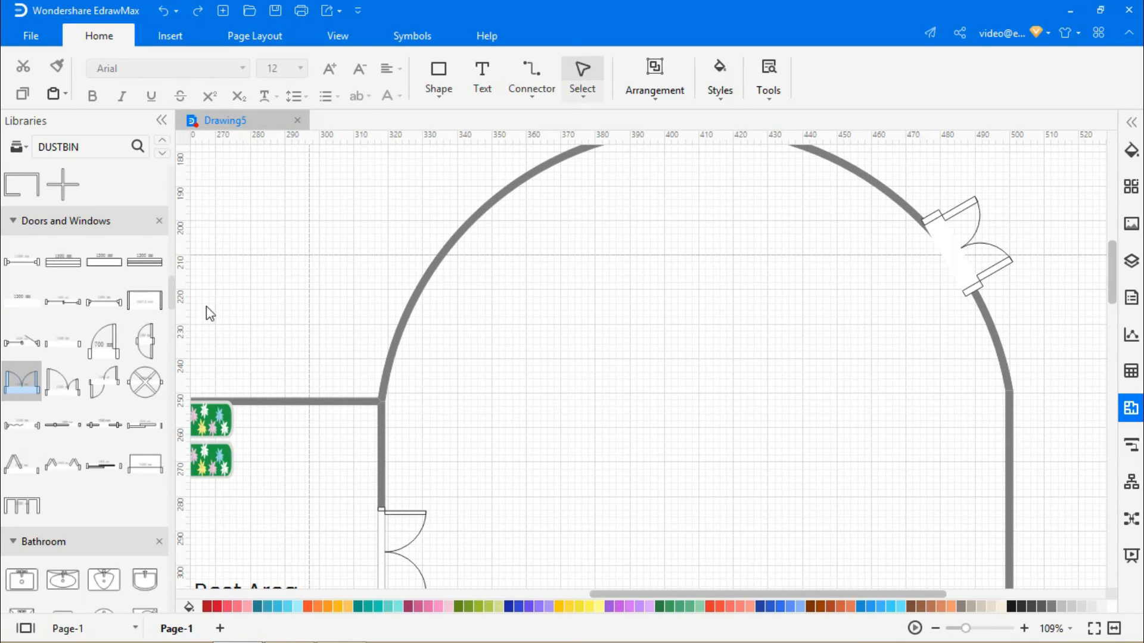
# Place a spiral staircase in the arched room and add an enlarged 'Exit' label.
pyautogui.scroll(-3)
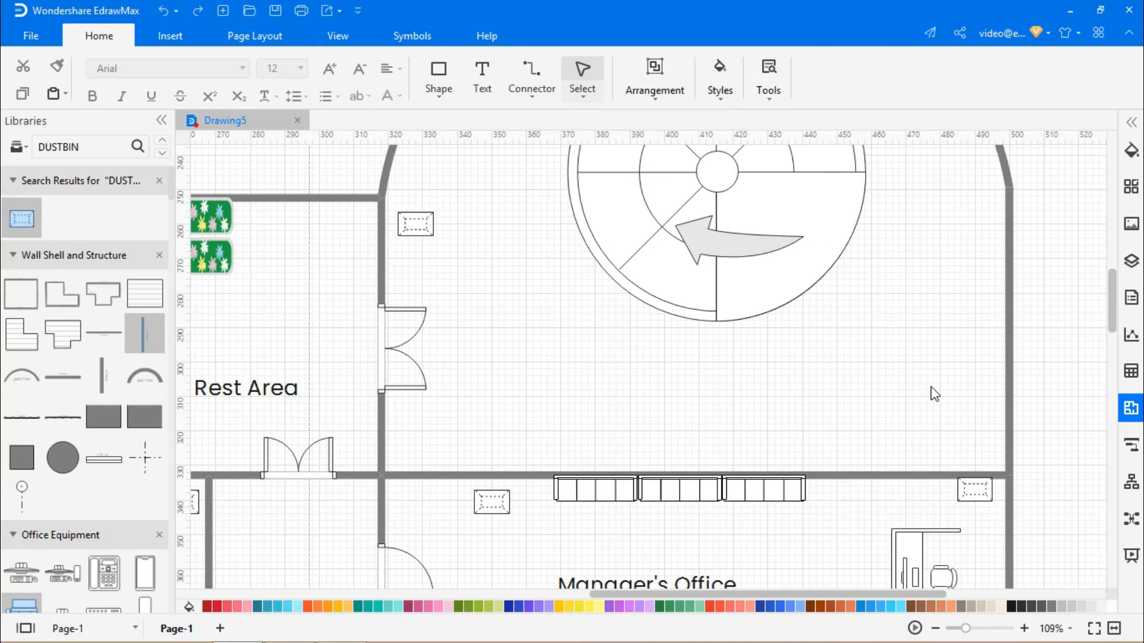
pyautogui.write('Exit')
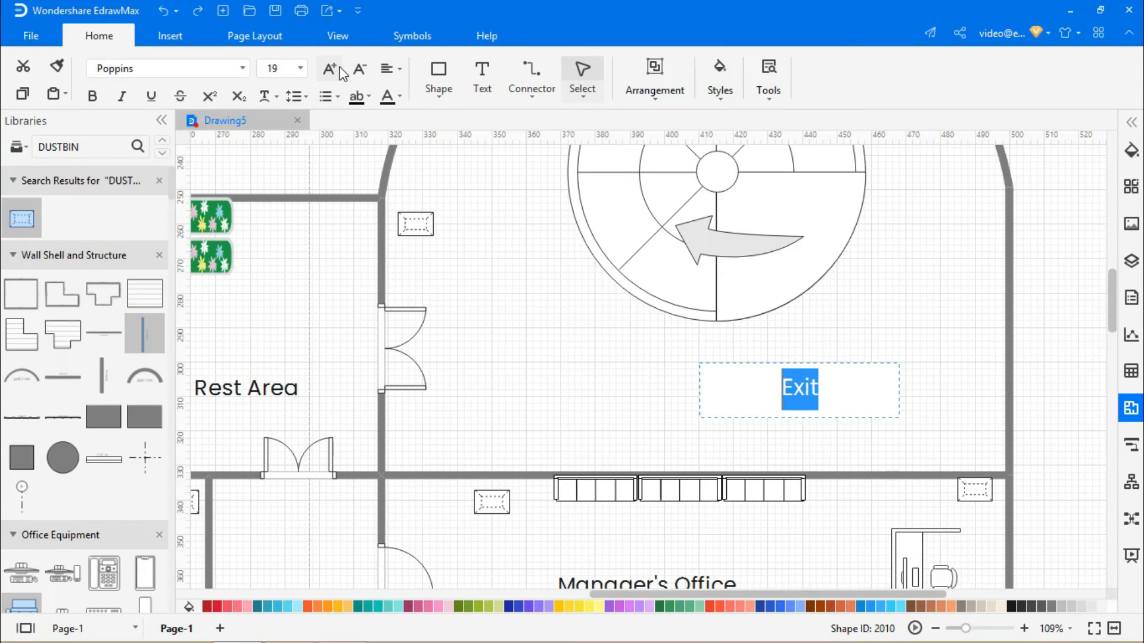
pyautogui.click(328, 68)
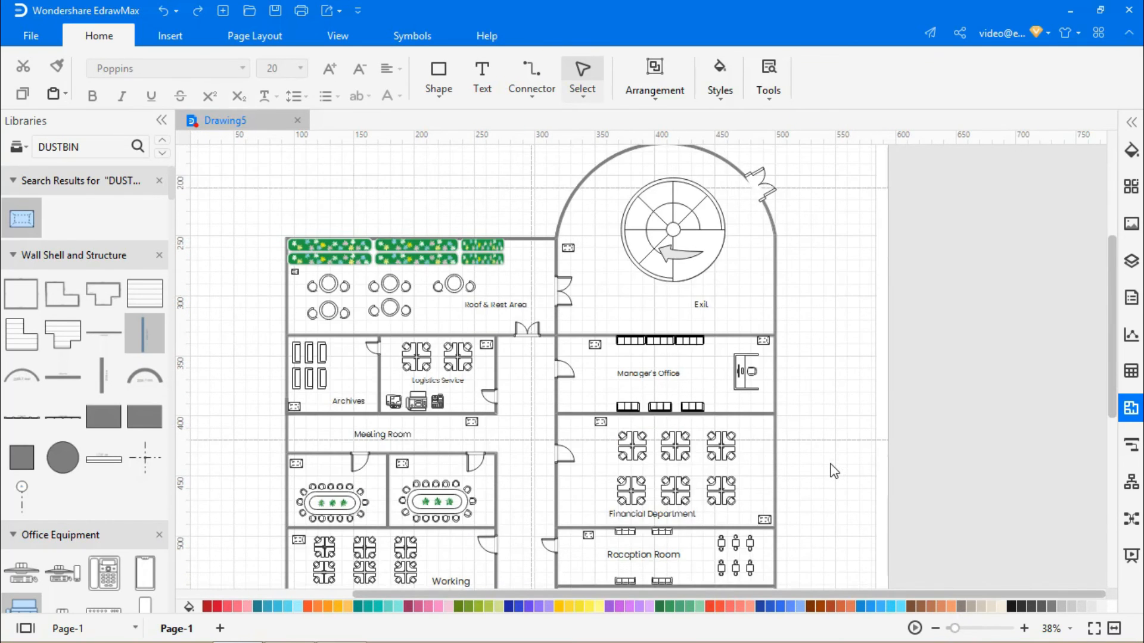
# Uncheck Gridlines in the View tab and fit the canvas to the finished drawing.
pyautogui.scroll(-3)
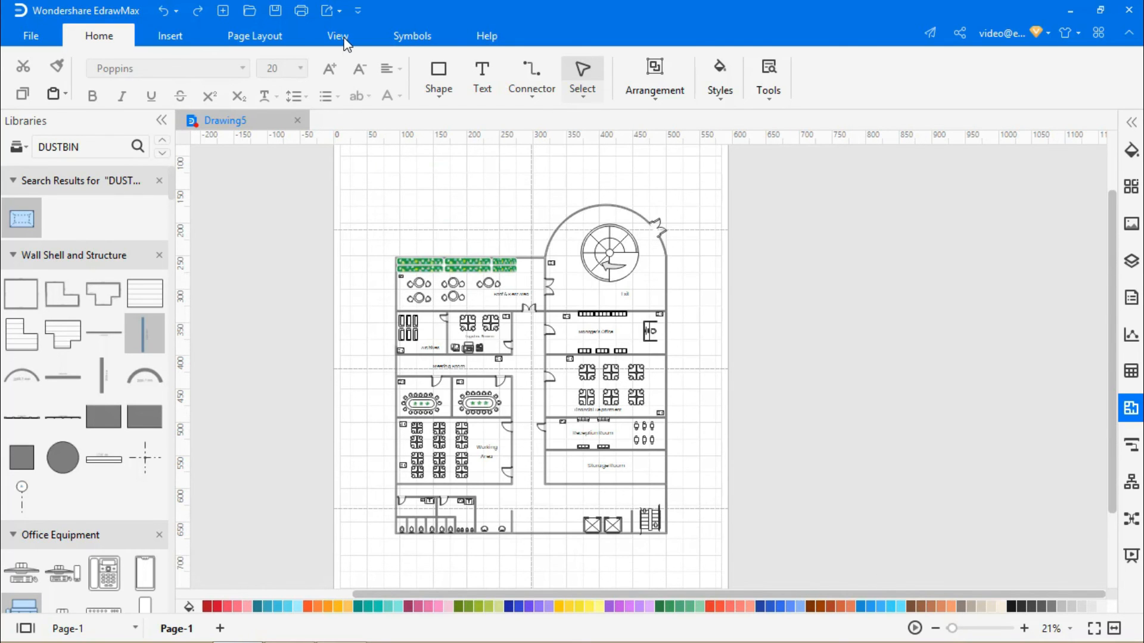
pyautogui.click(337, 36)
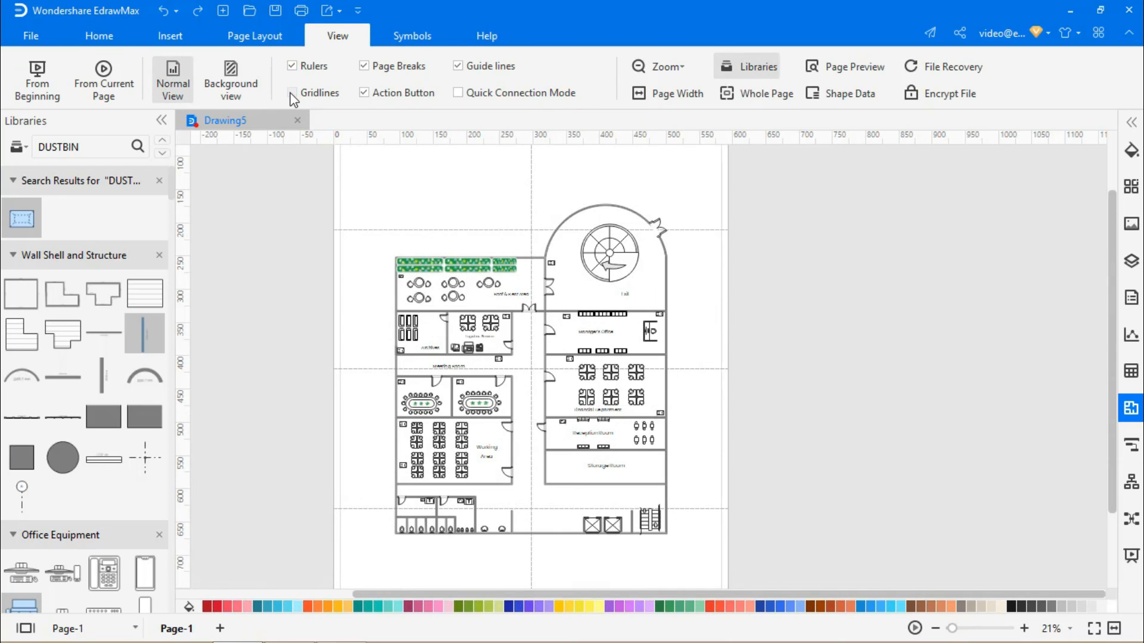
pyautogui.rightClick(905, 496)
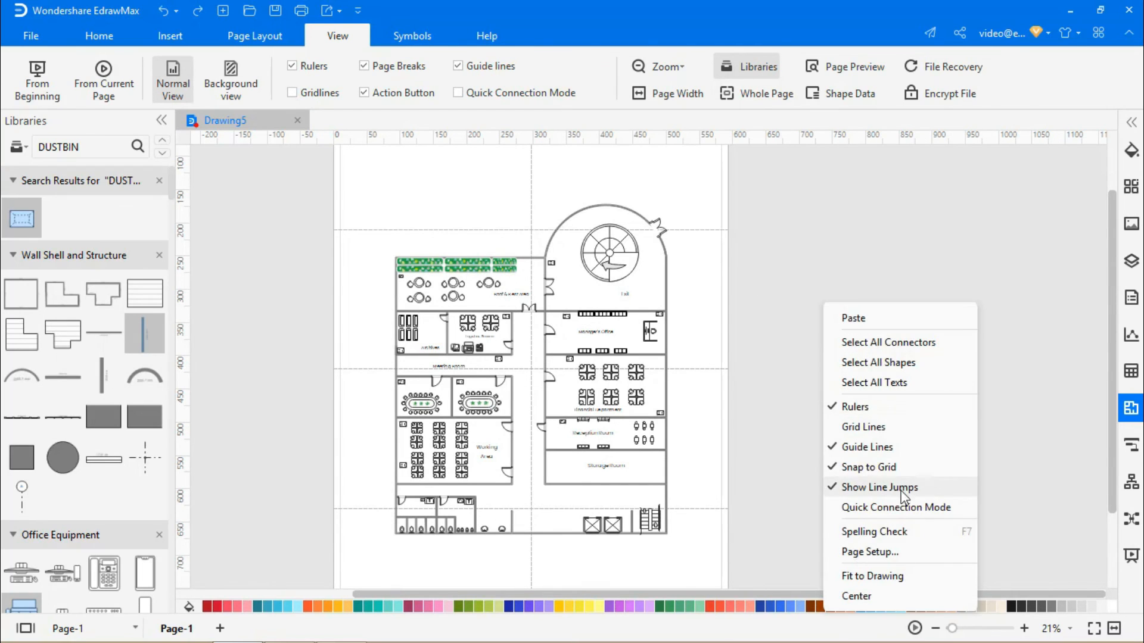